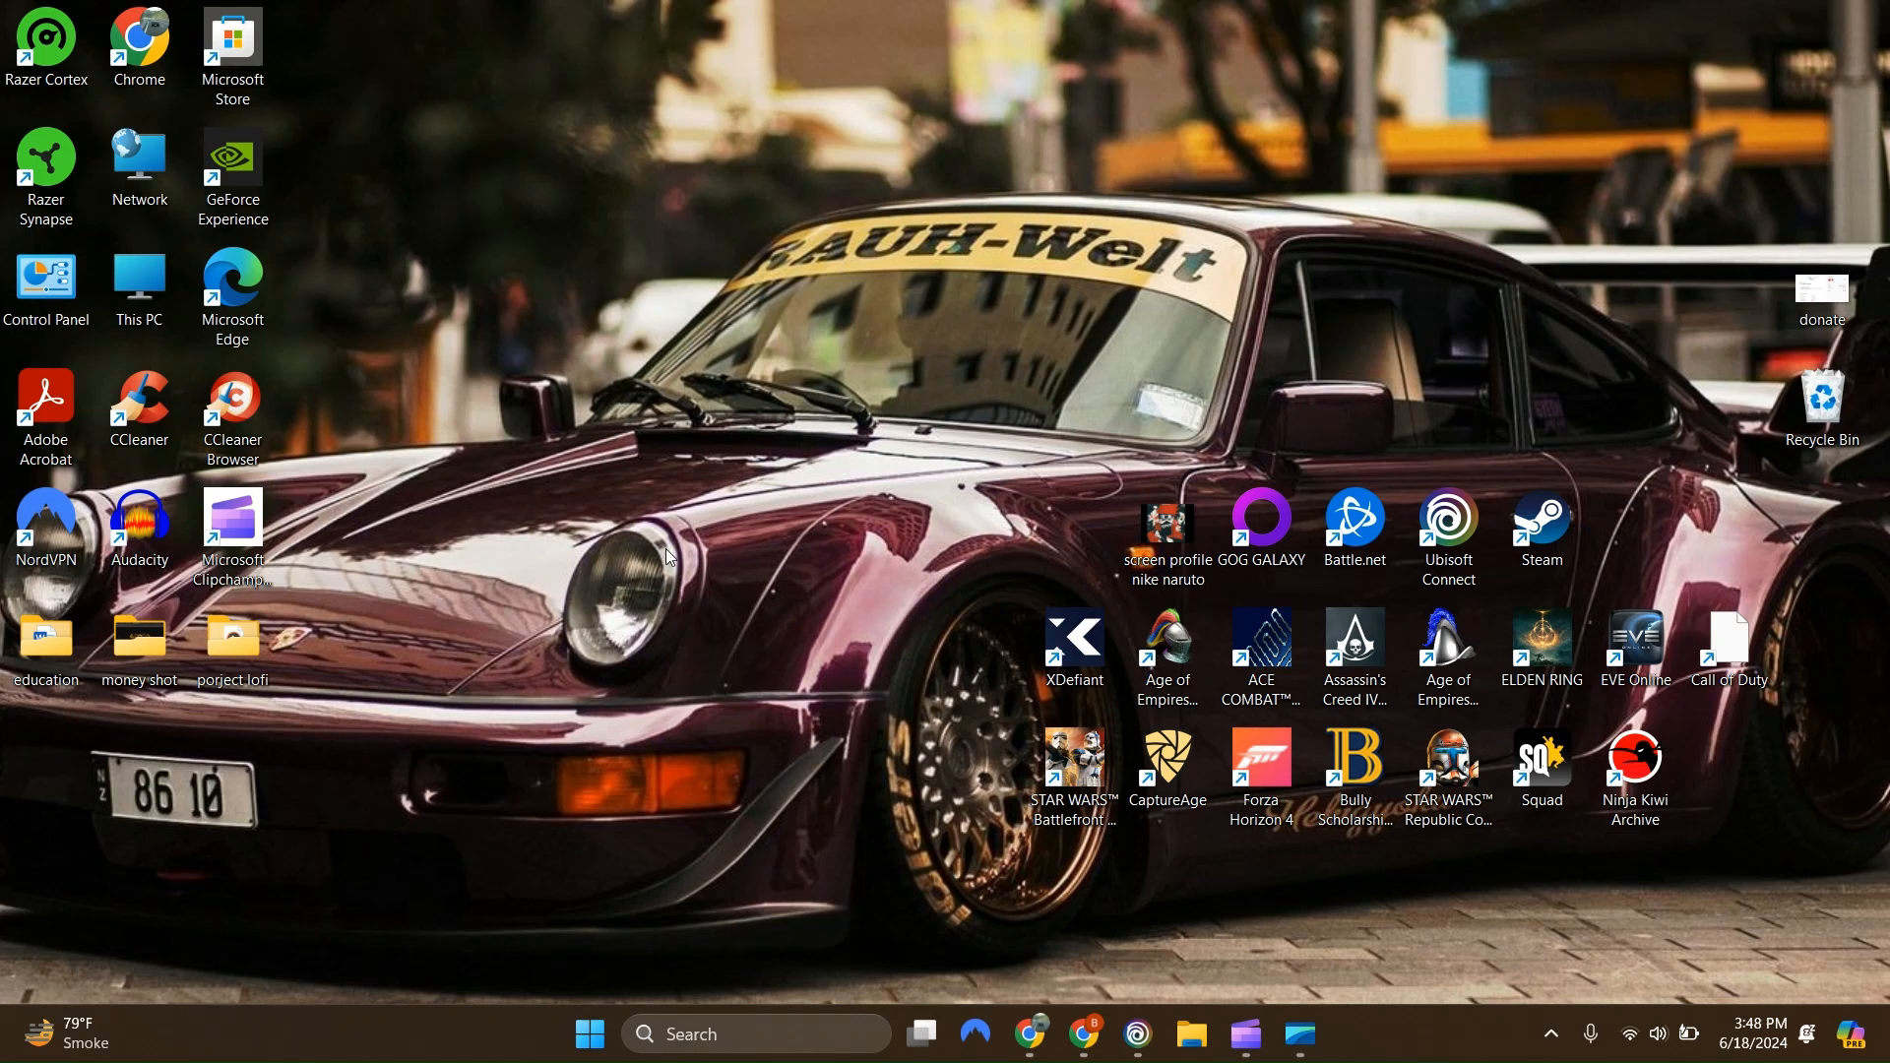
mouse_move(961, 370)
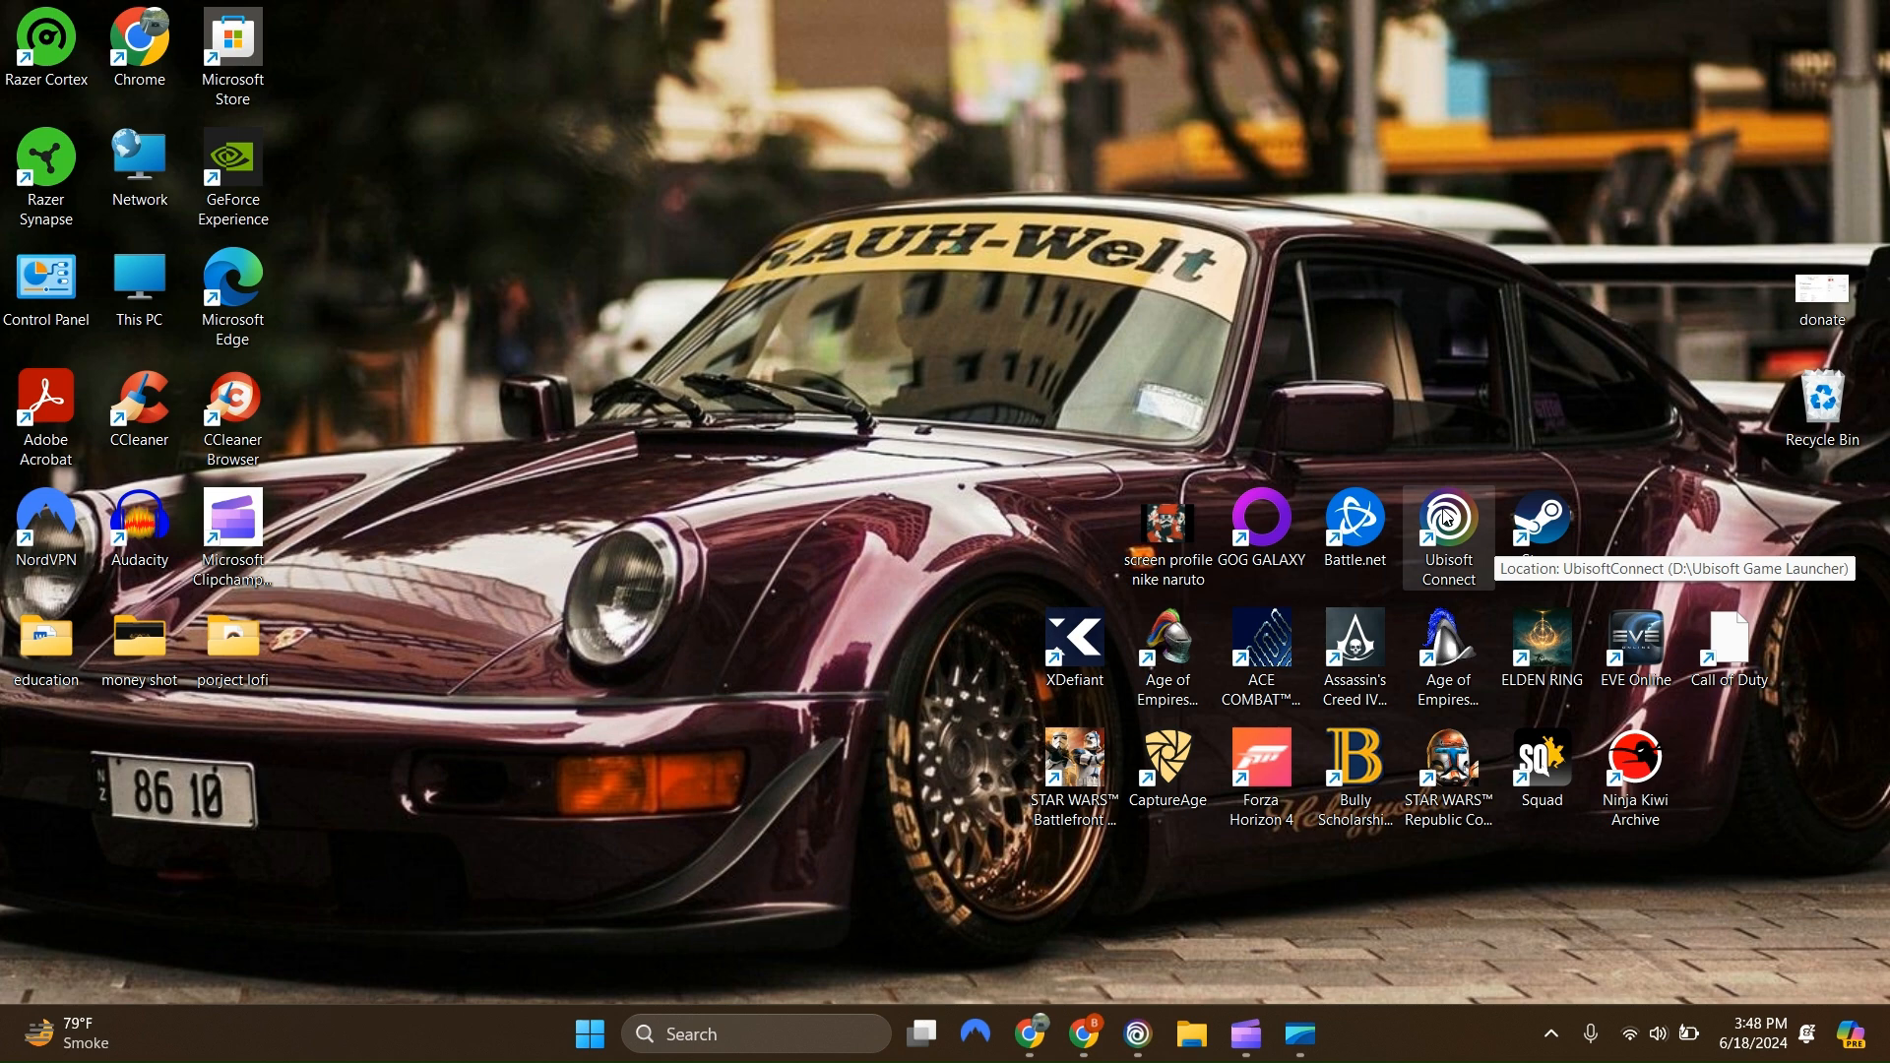
mouse_move(1291, 413)
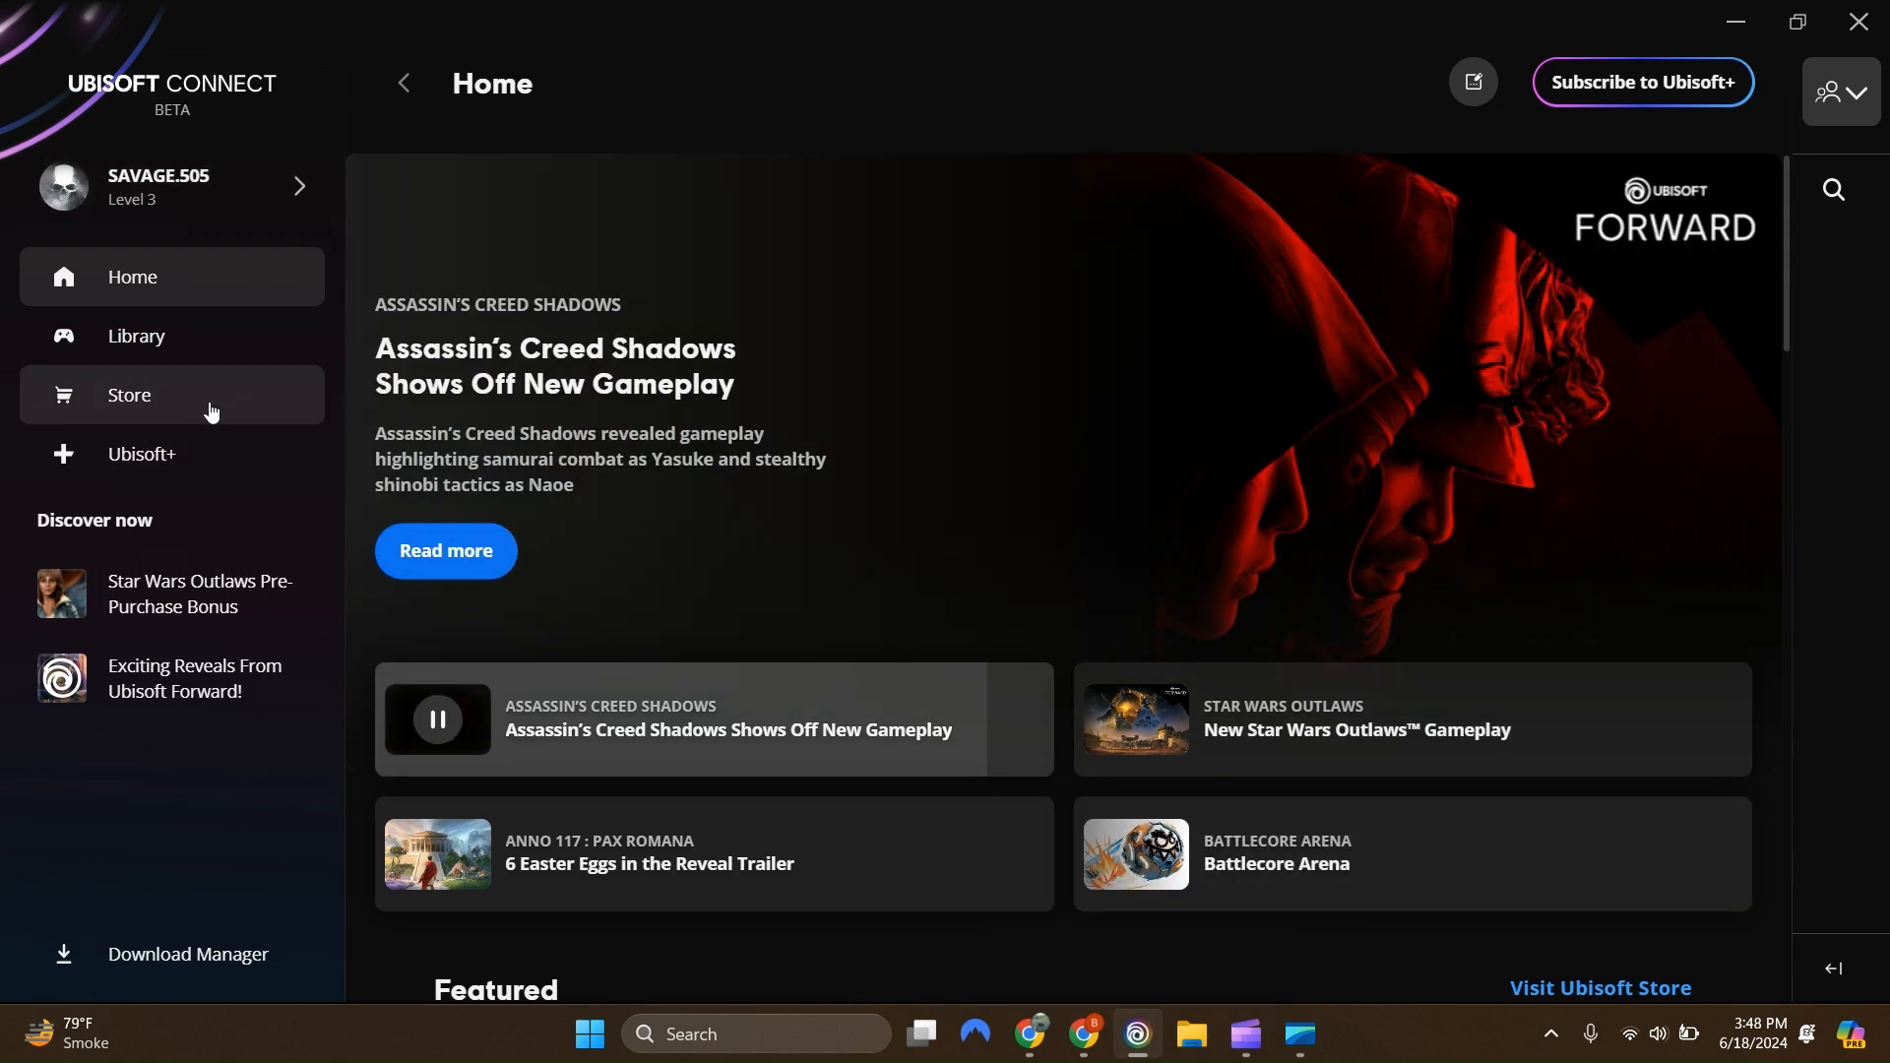
- Open the Ubisoft Connect Store and scroll to the 'Descubre las últimas novedades' releases row
left_click(129, 394)
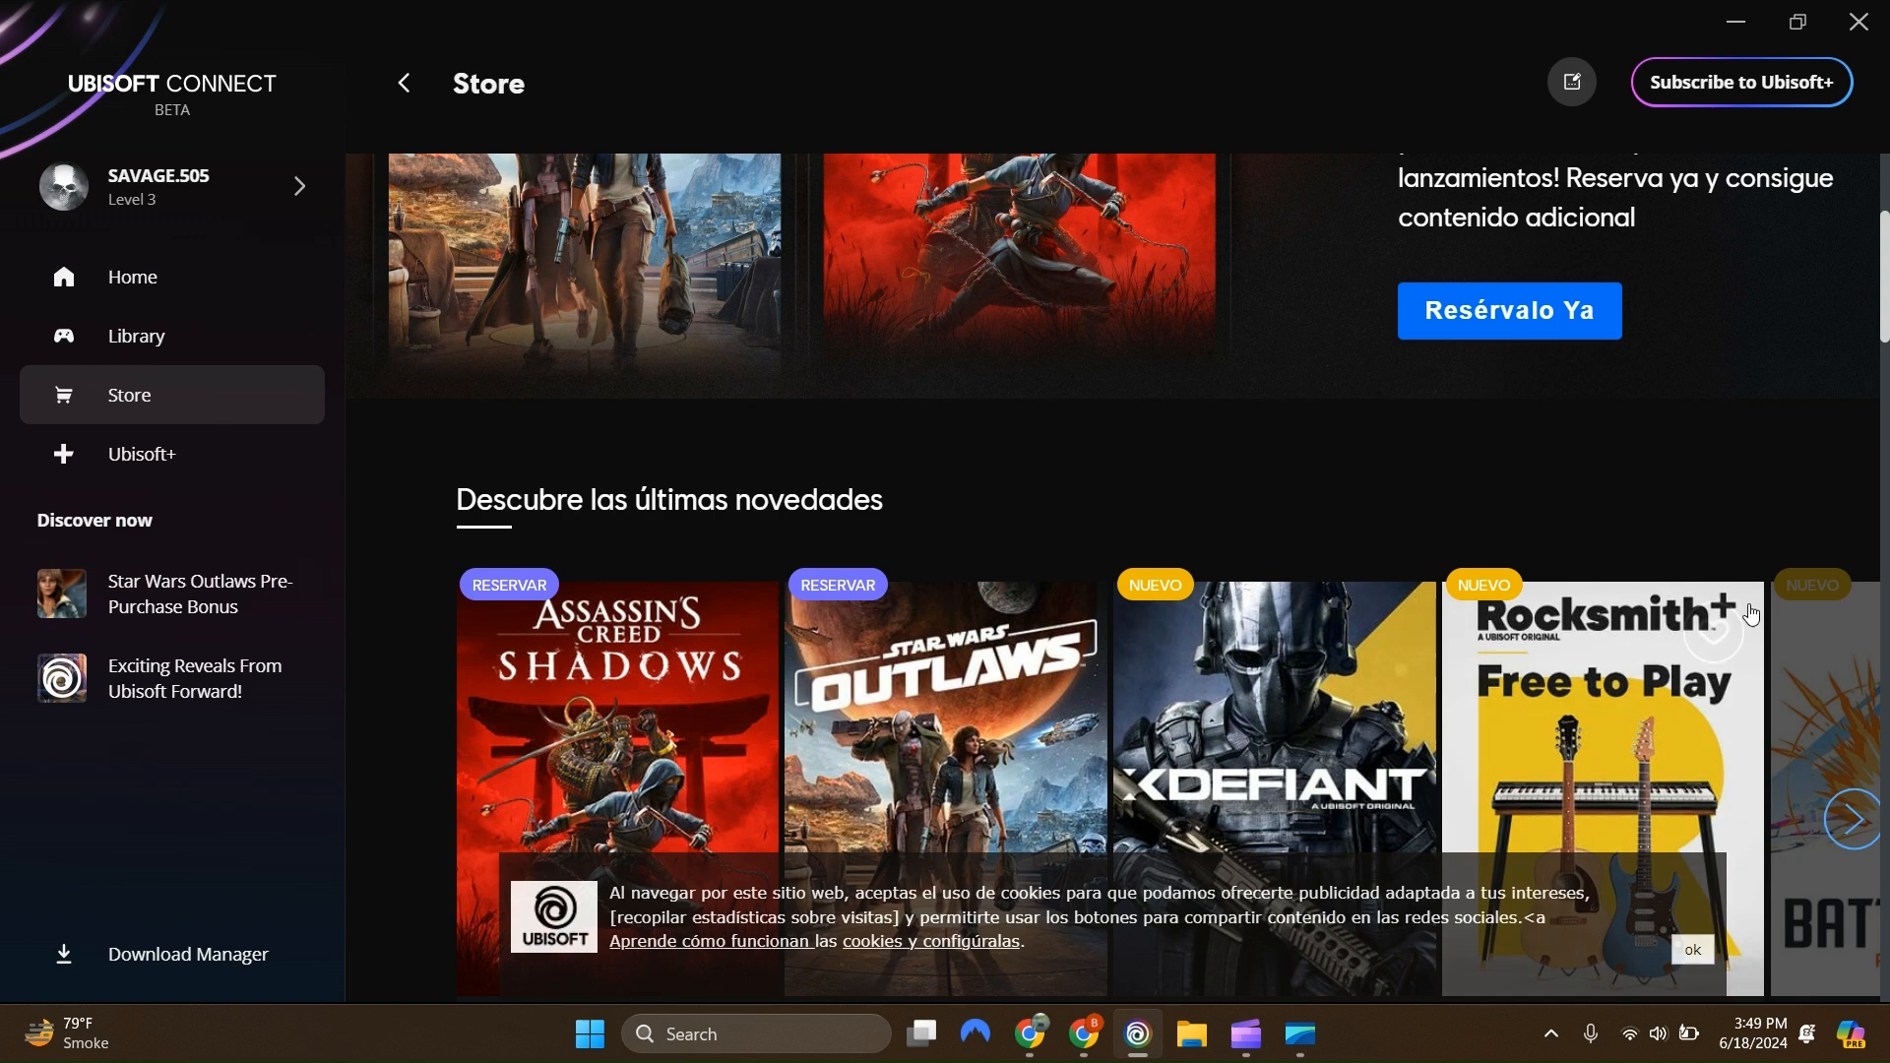
scroll("up", 3)
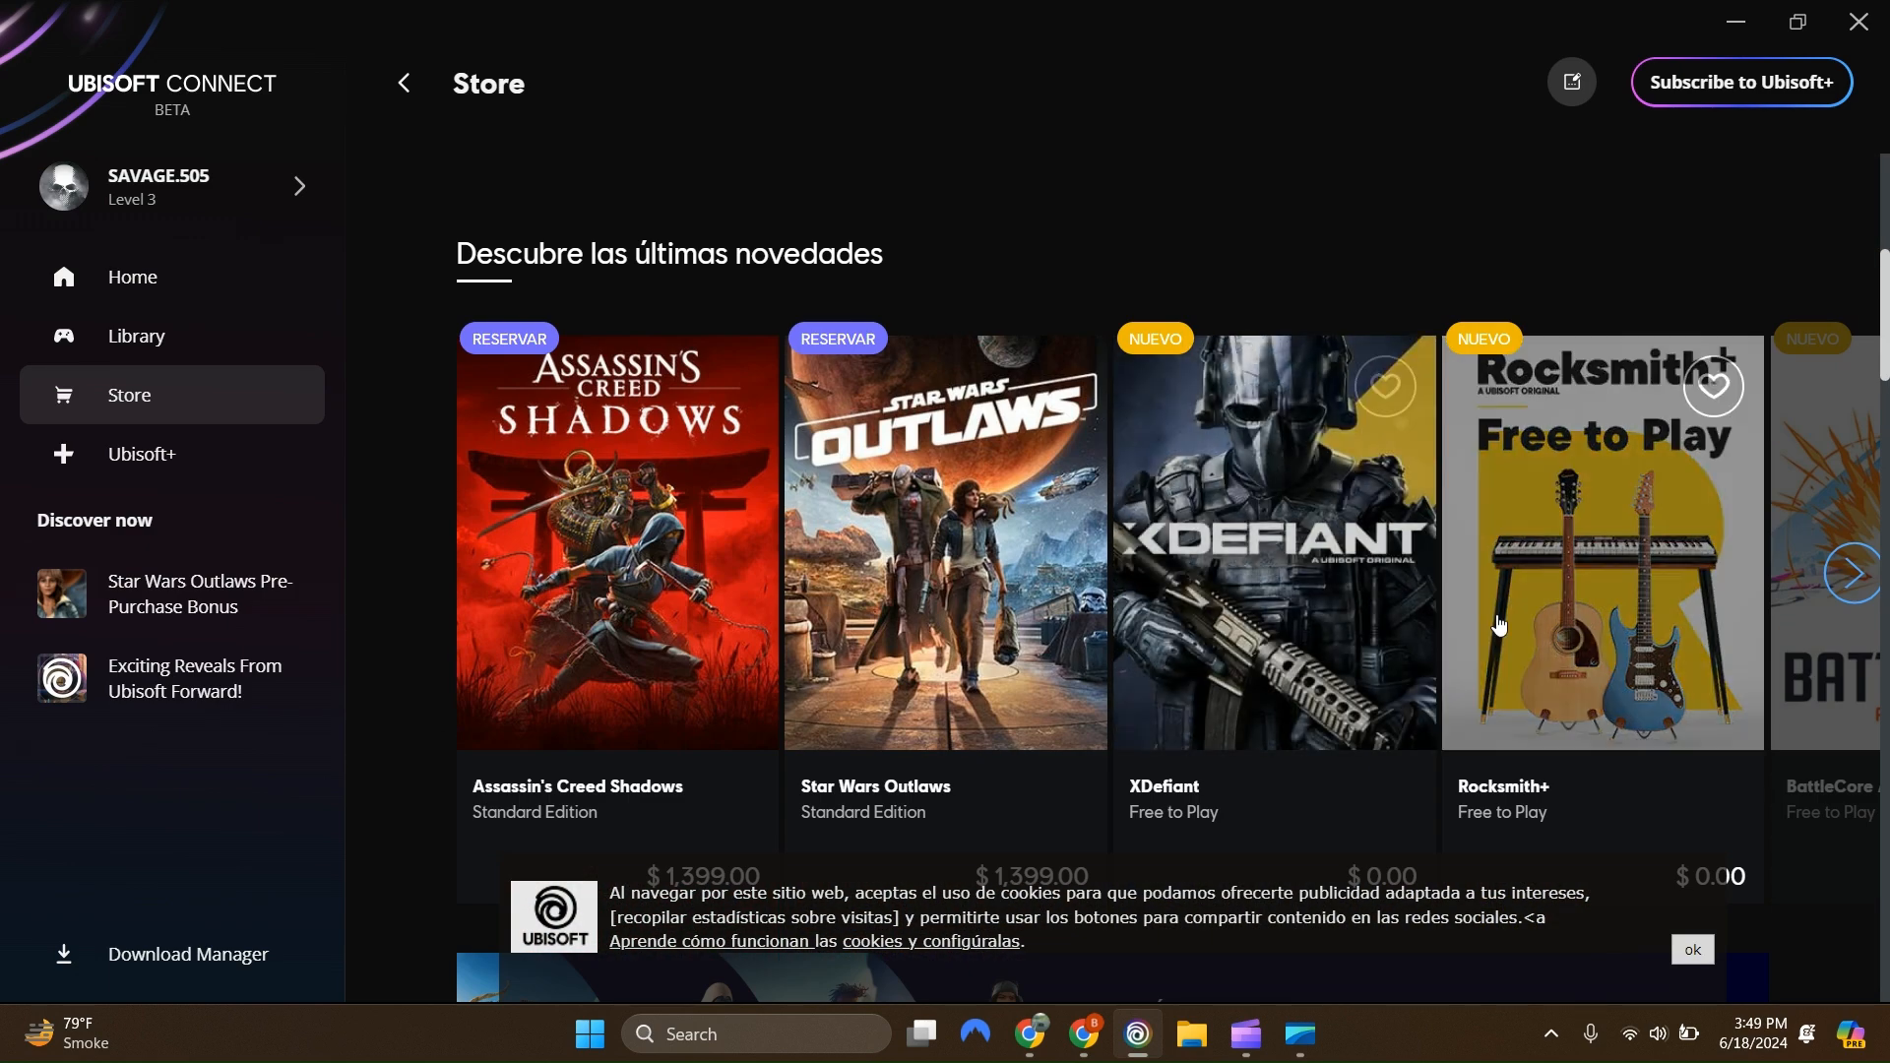
scroll("down", 3)
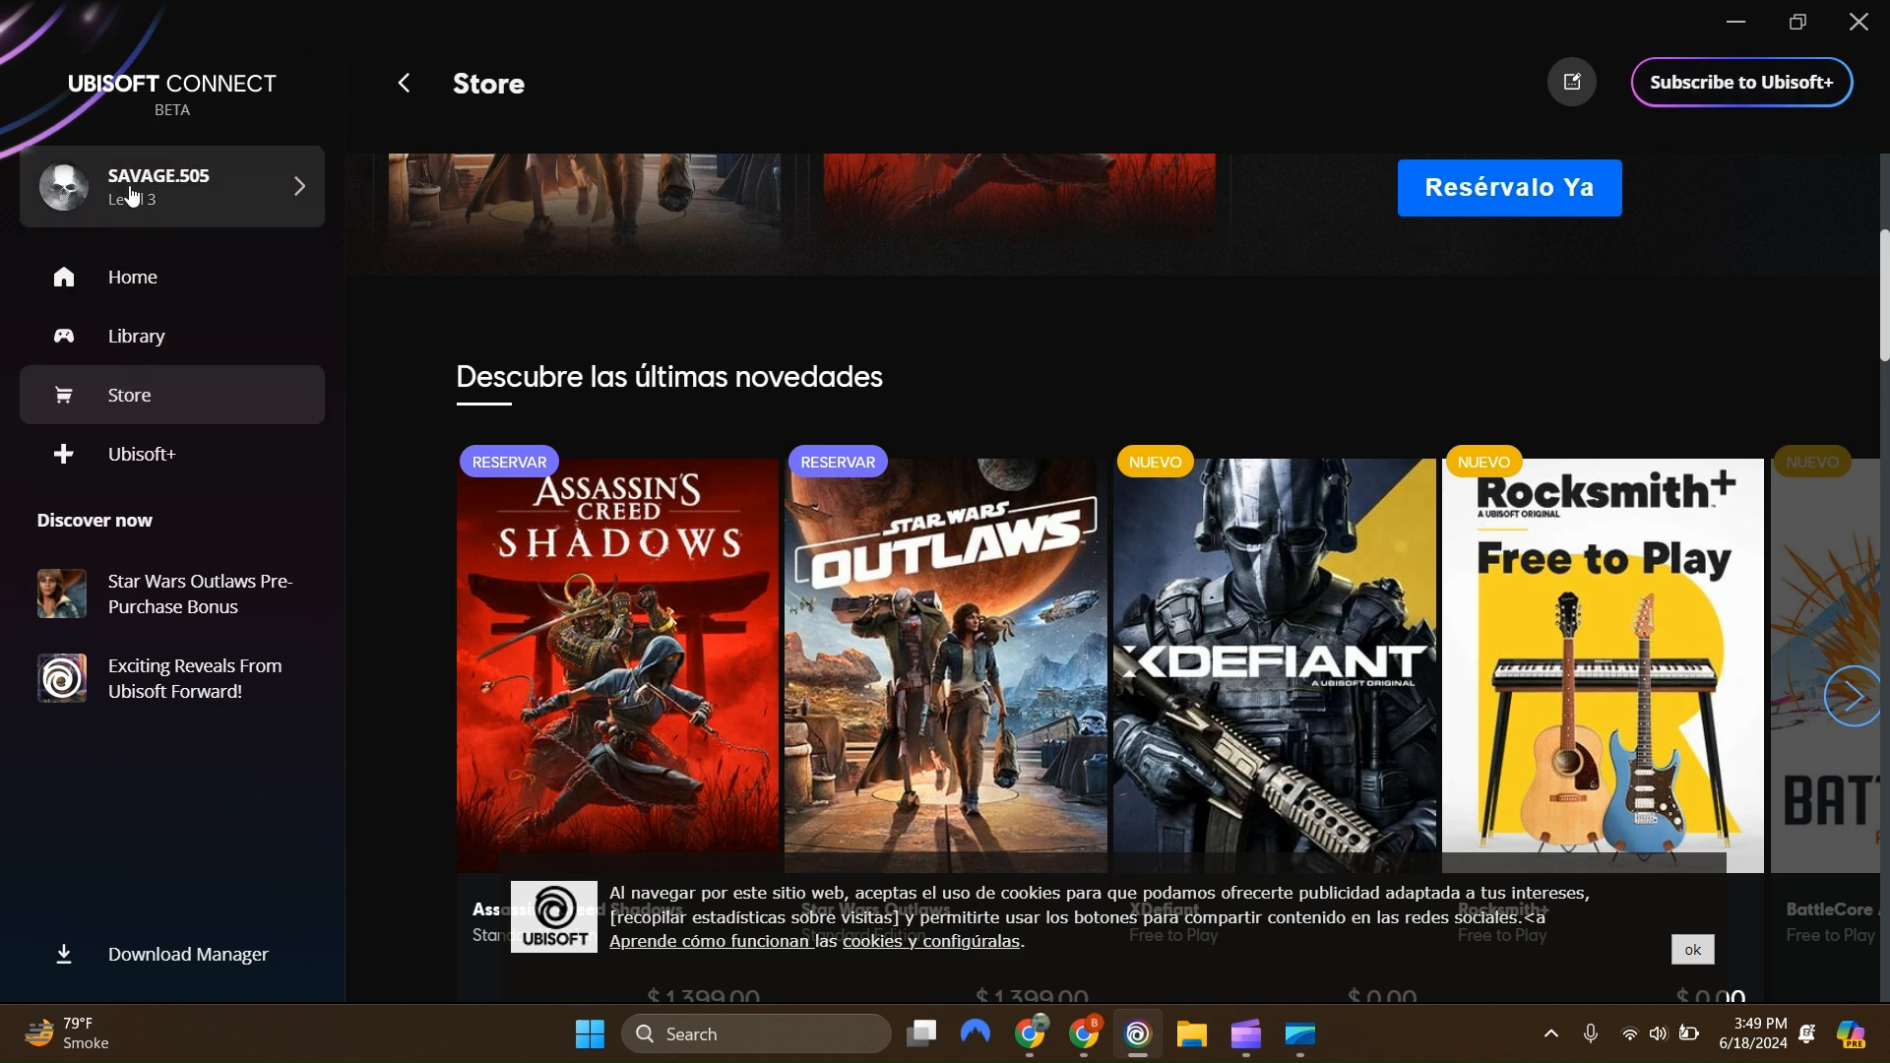
mouse_move(298, 234)
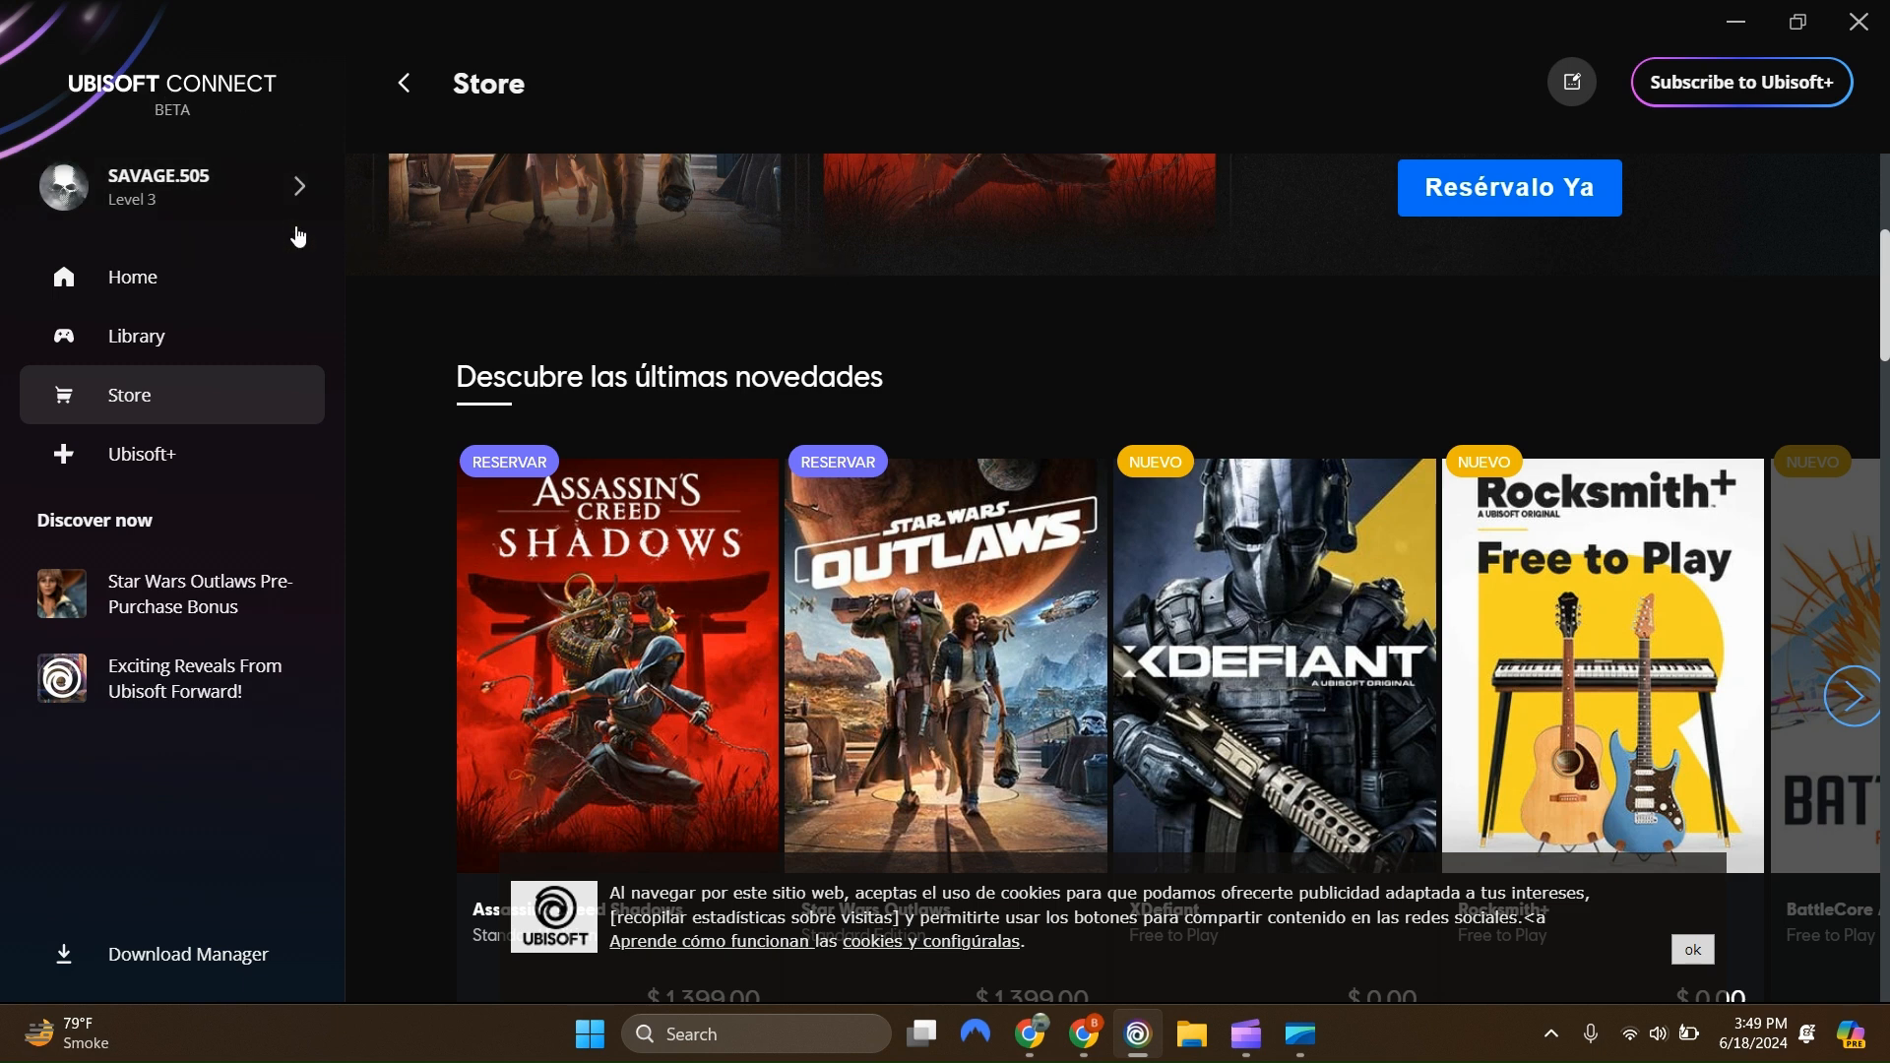
mouse_move(265, 205)
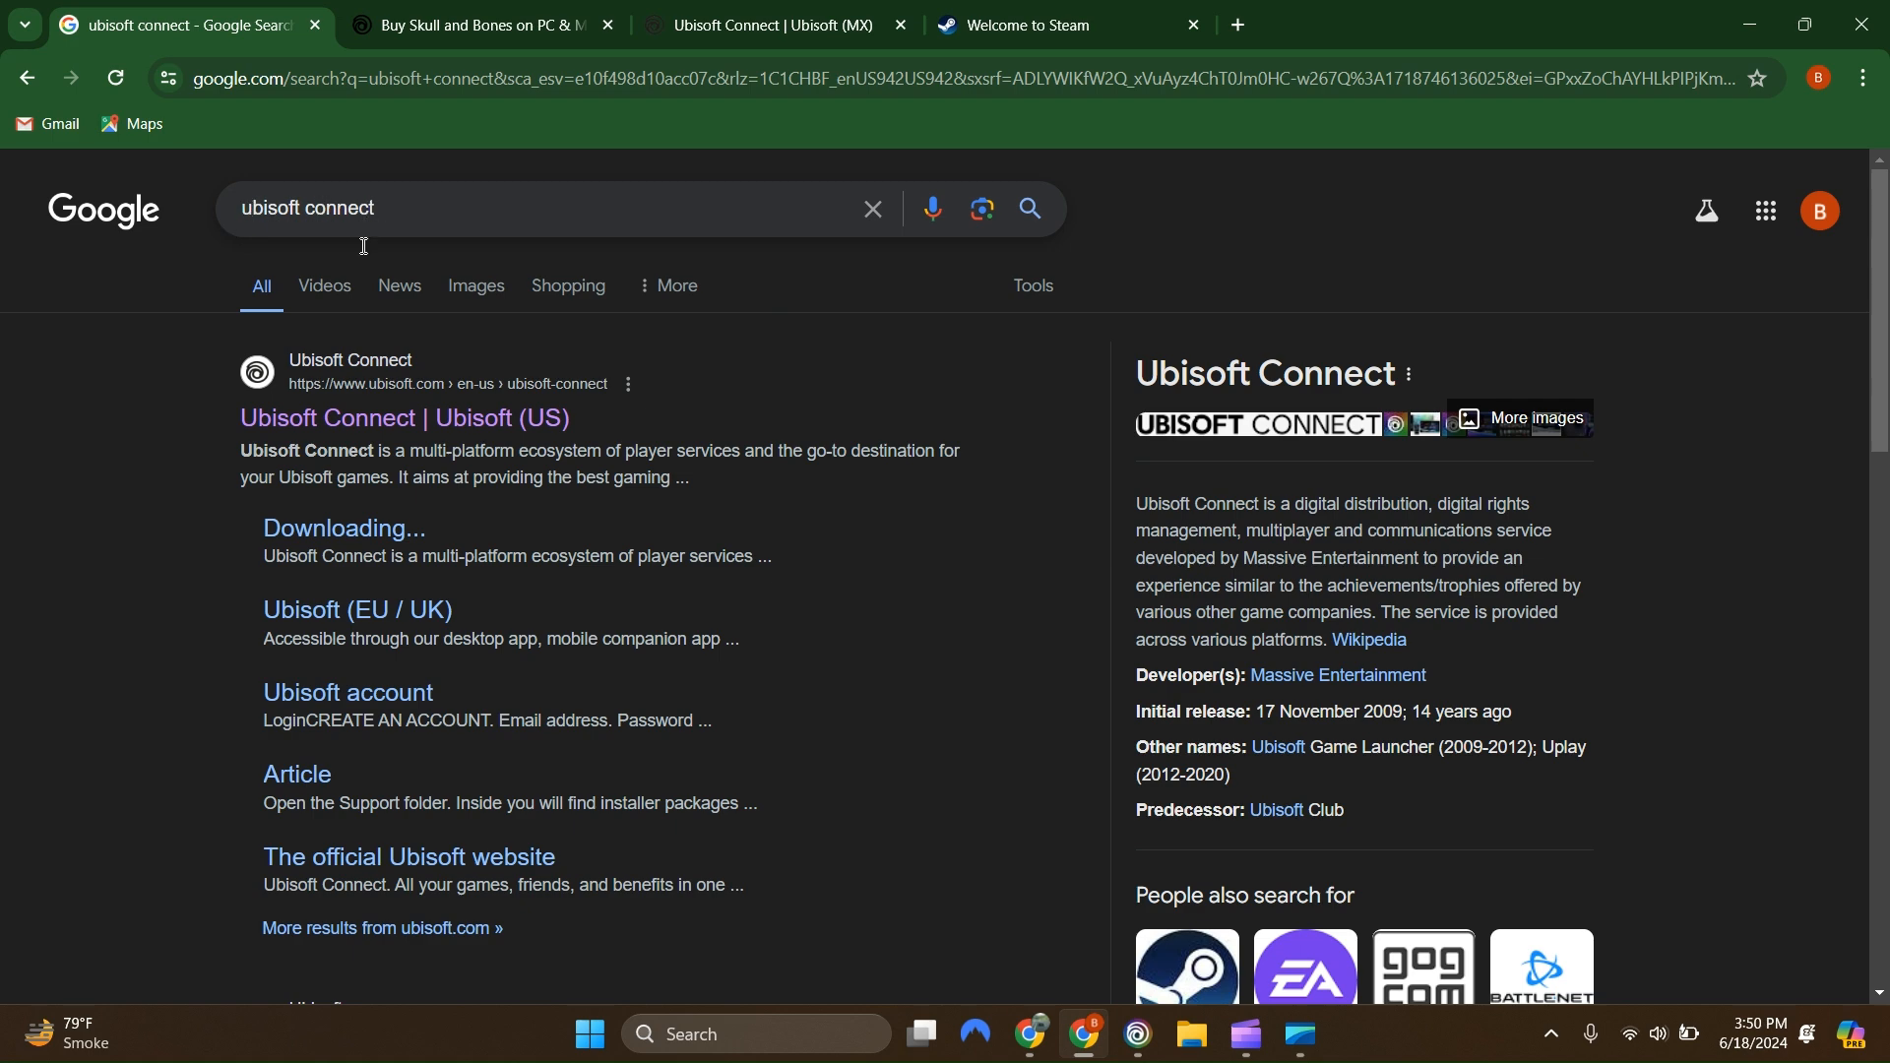
- Switch to the 'Buy Skull and Bones' browser tab and choose LOG IN on the store
left_click(476, 23)
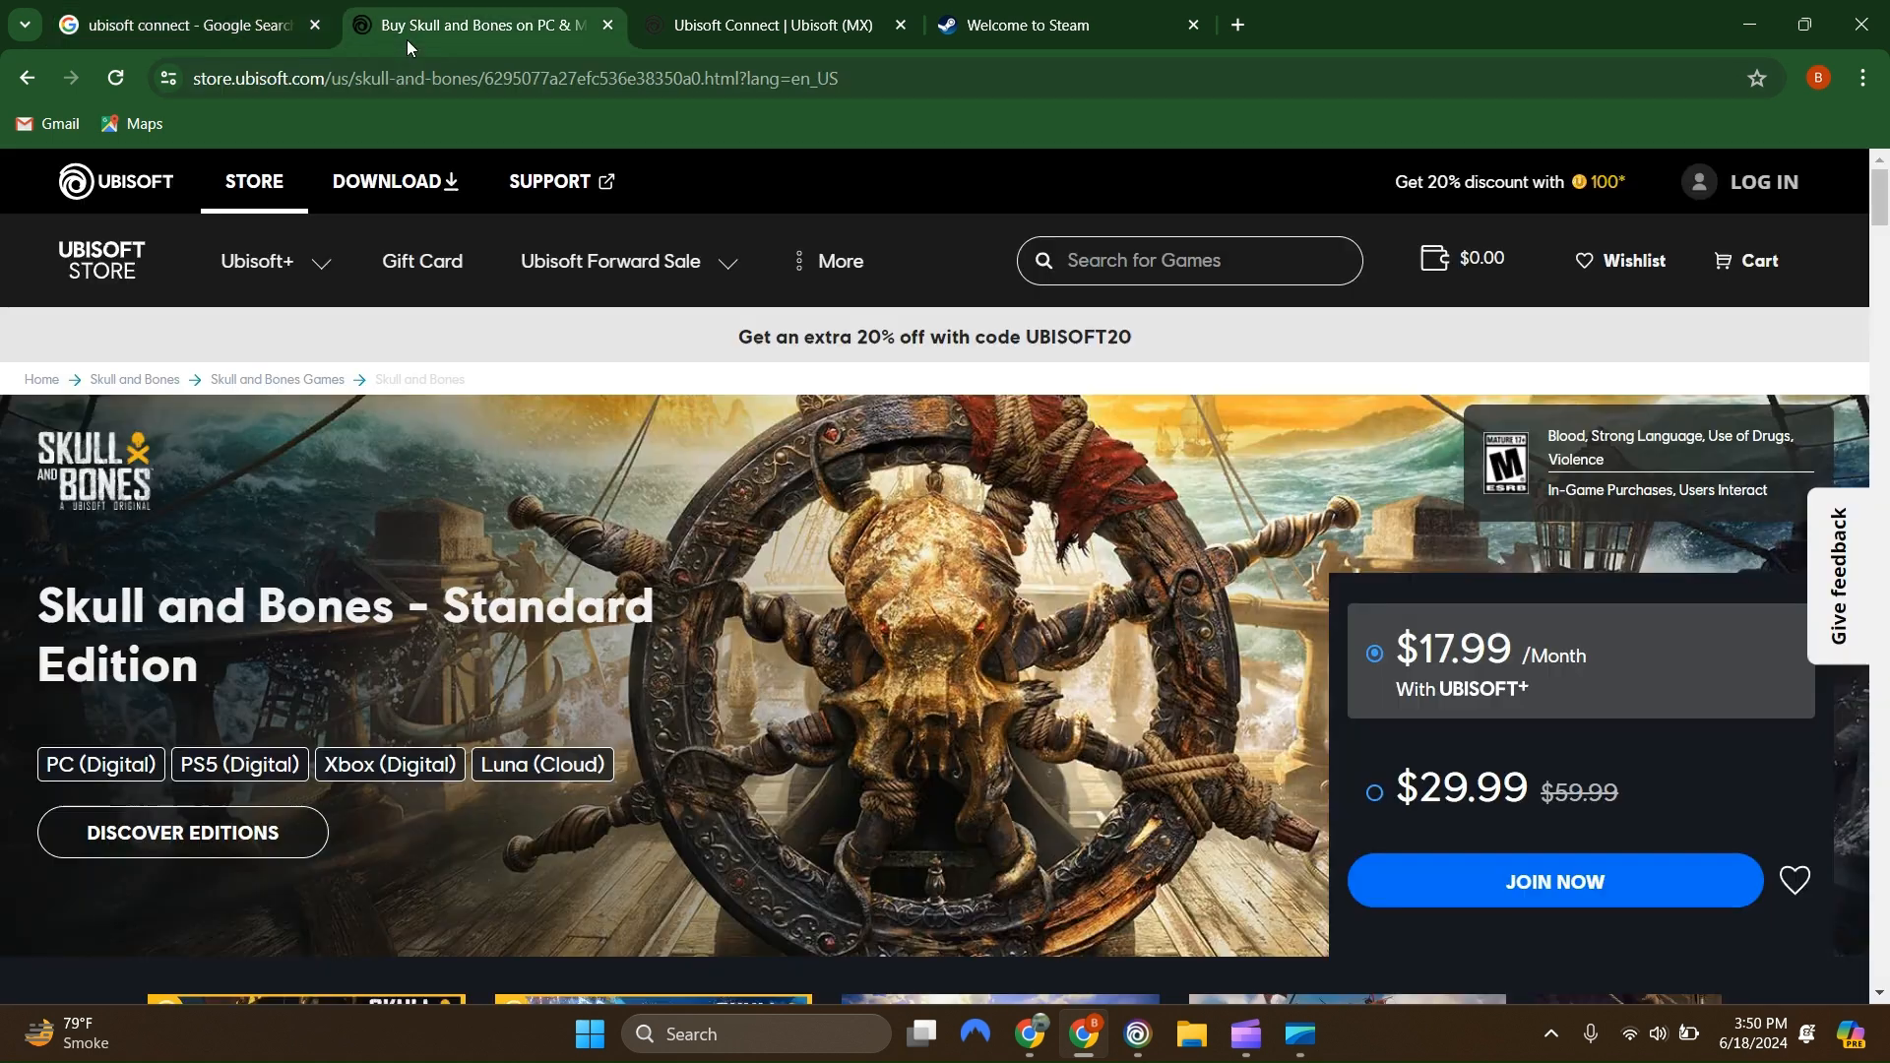
mouse_move(1637, 260)
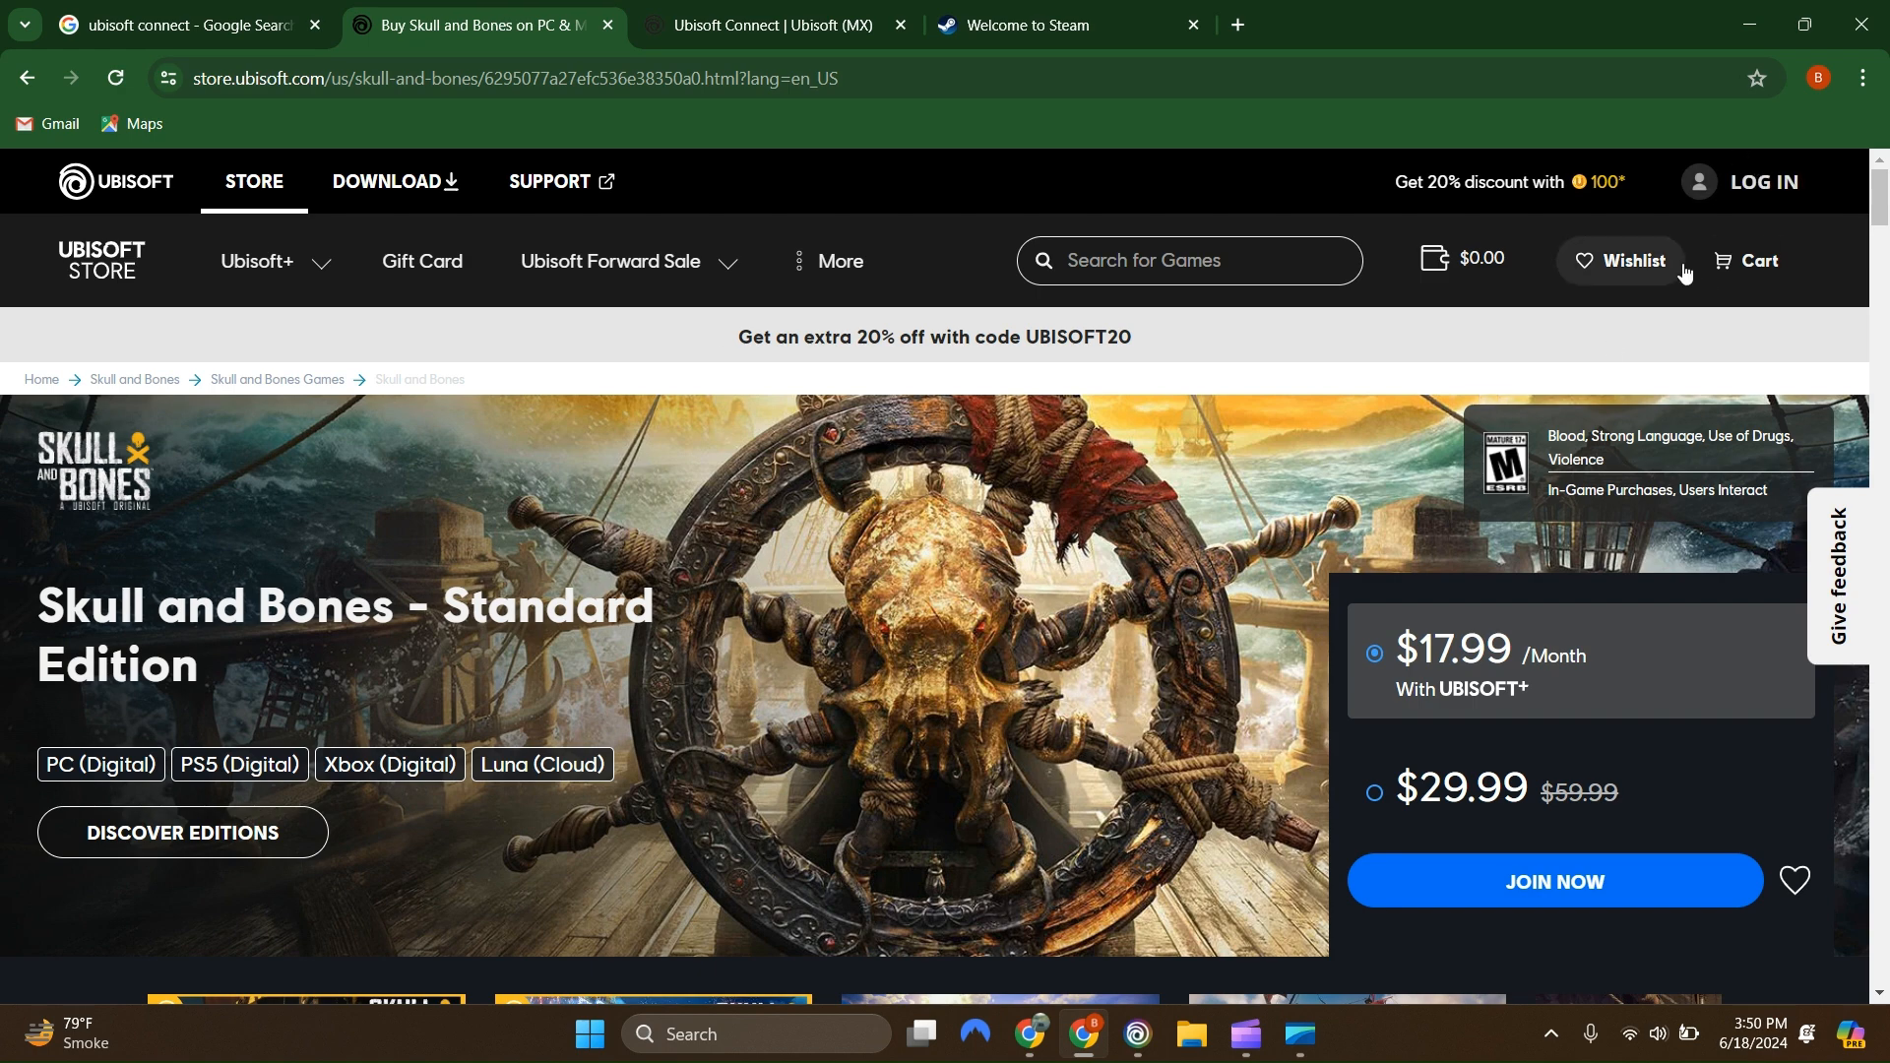
left_click(767, 23)
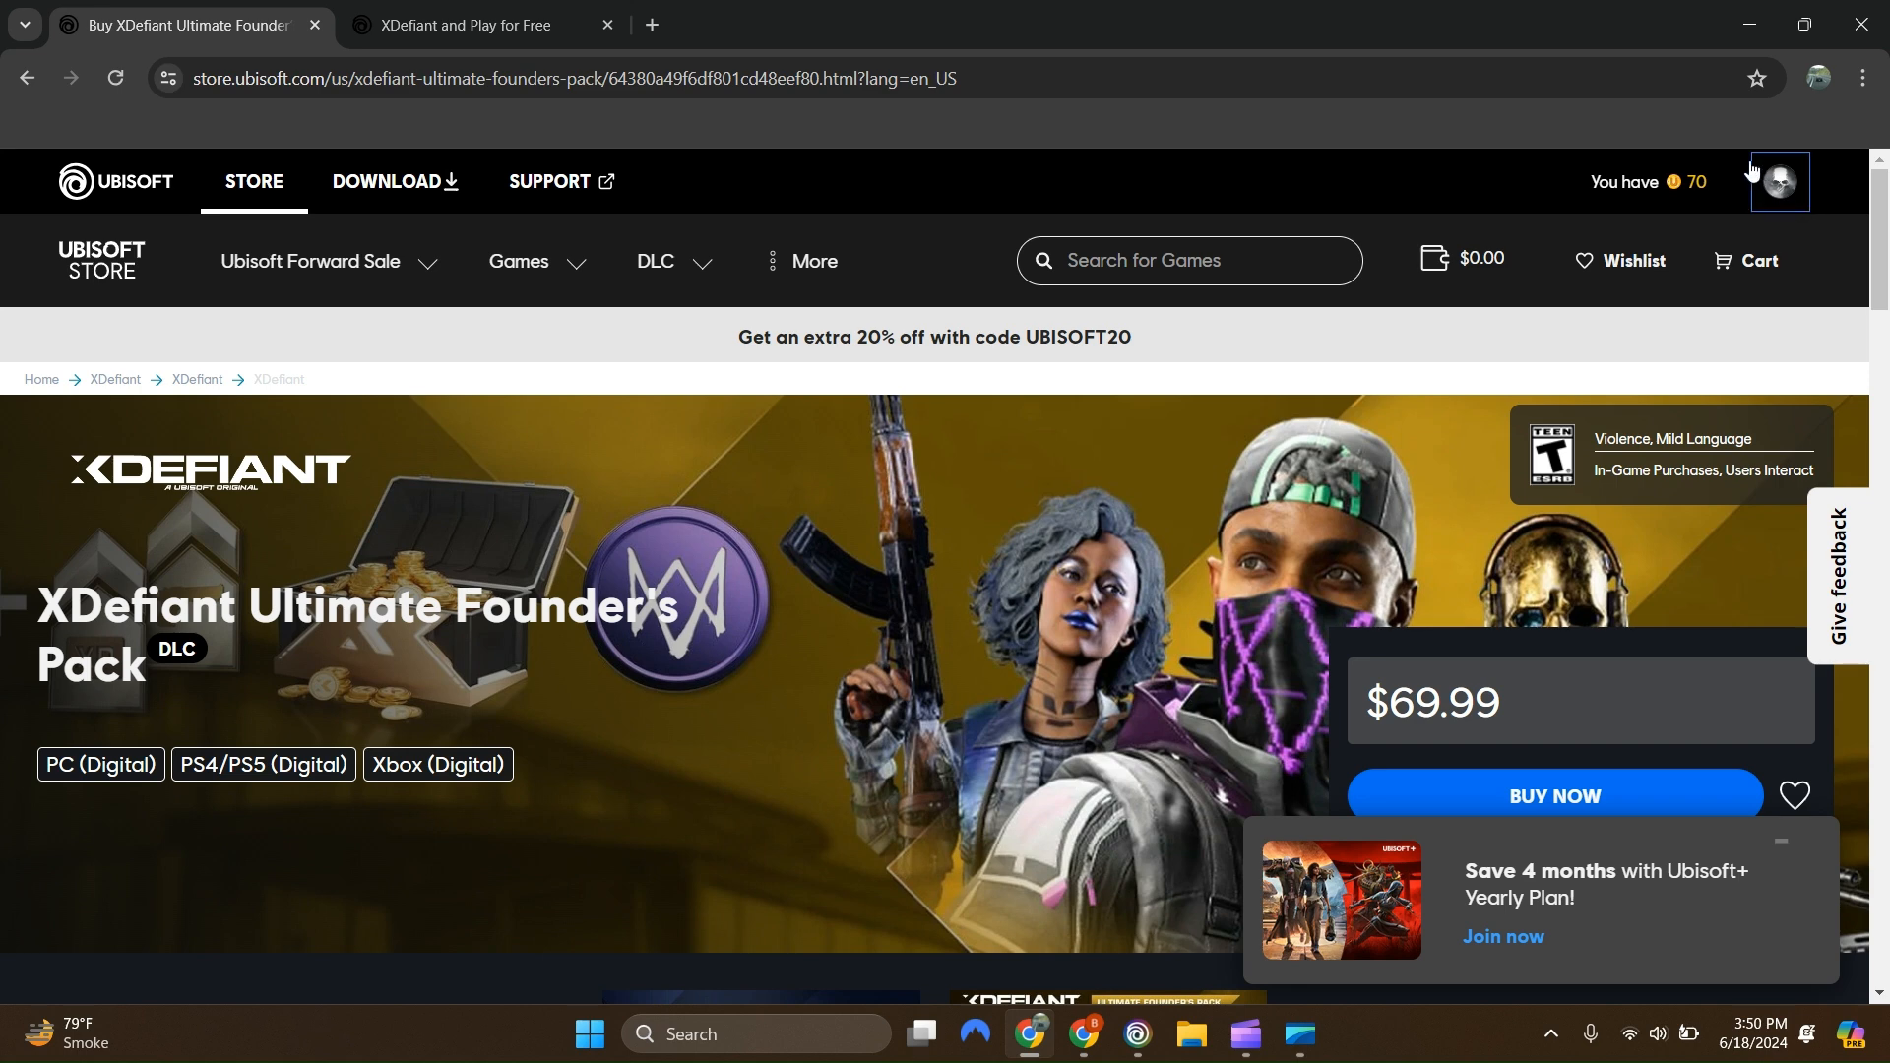
mouse_move(1749, 317)
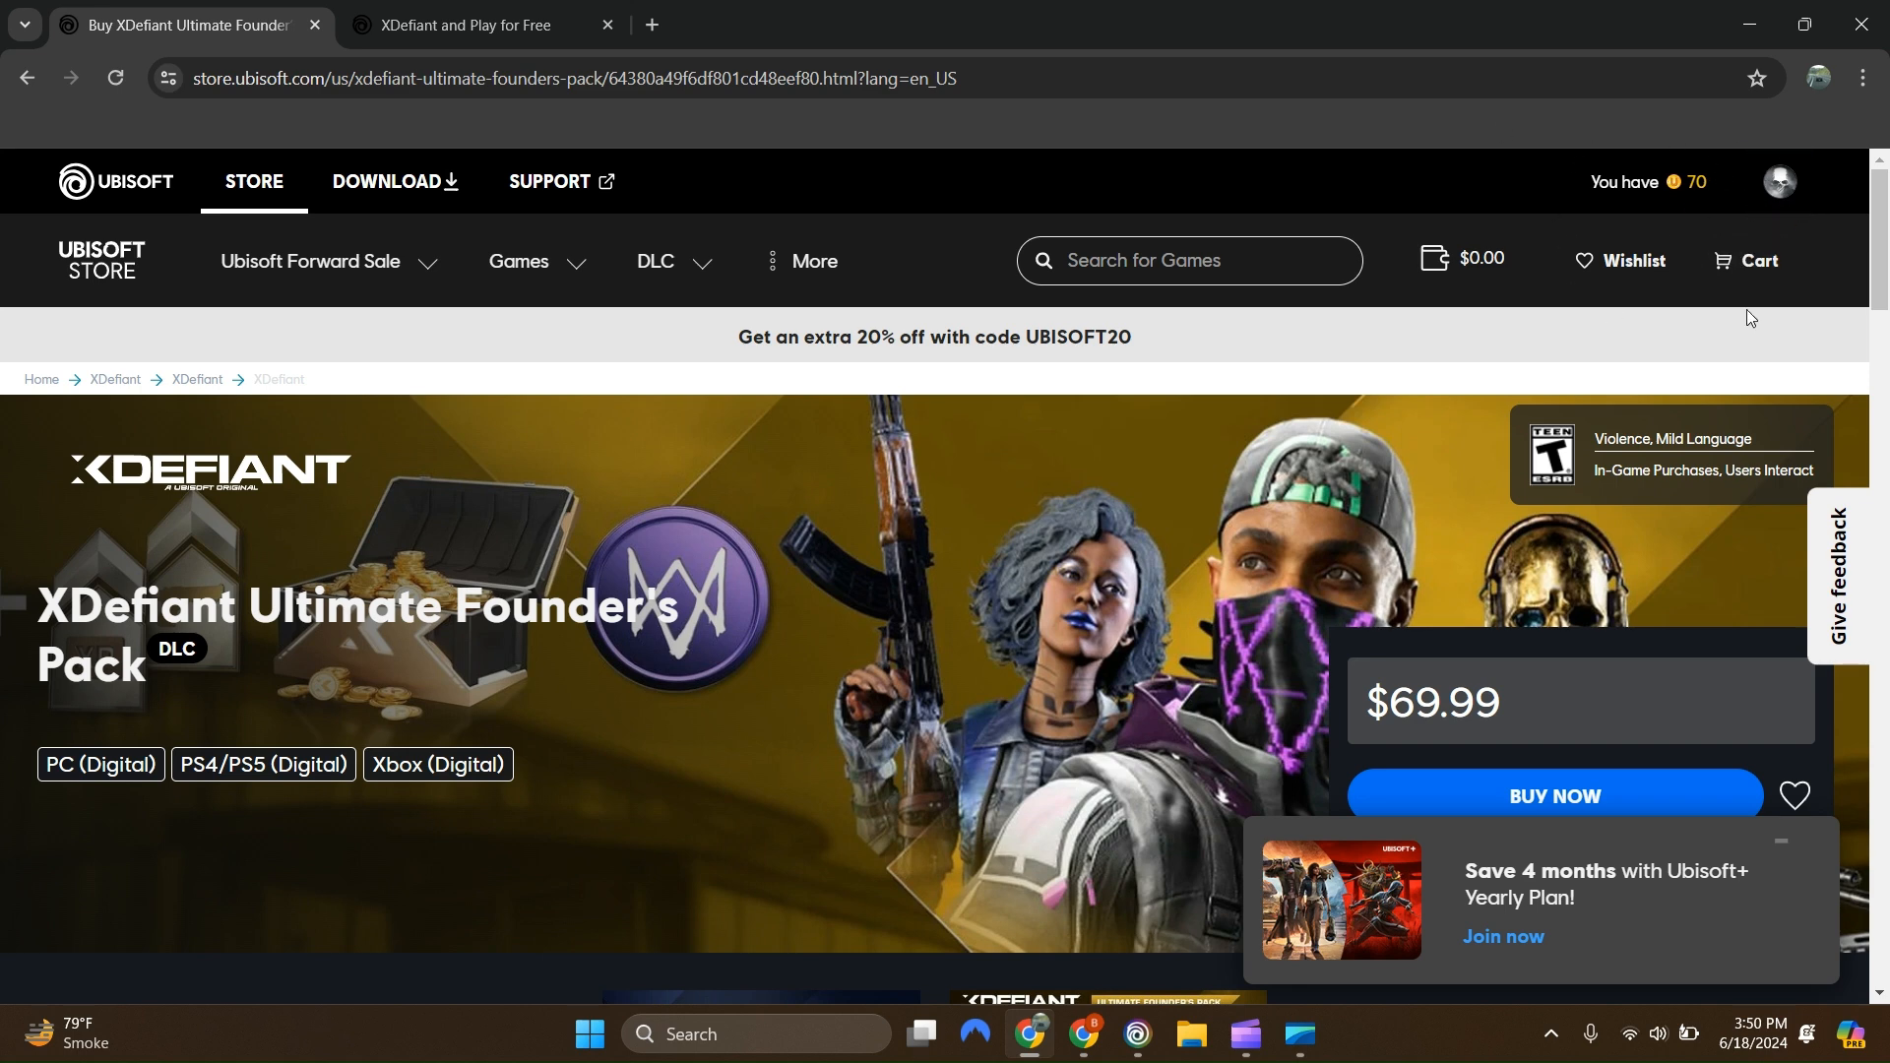
mouse_move(1712, 173)
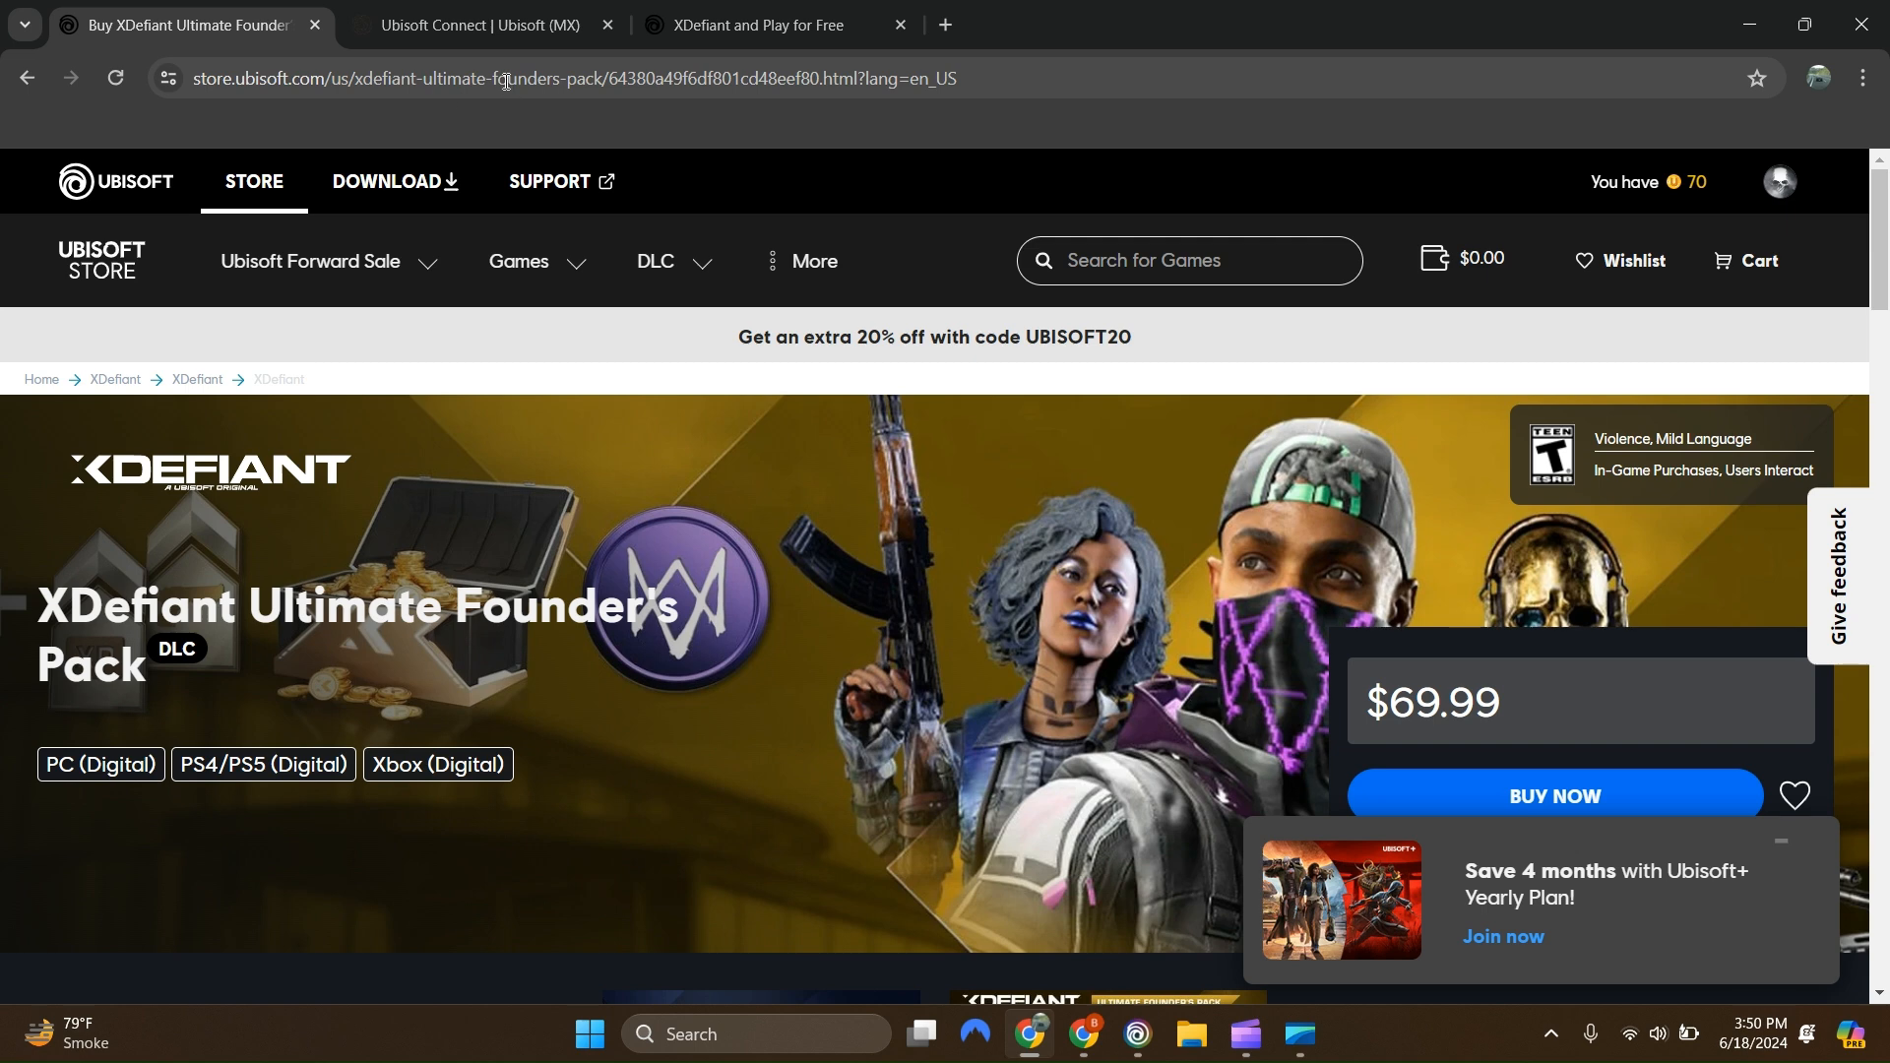
mouse_move(386, 181)
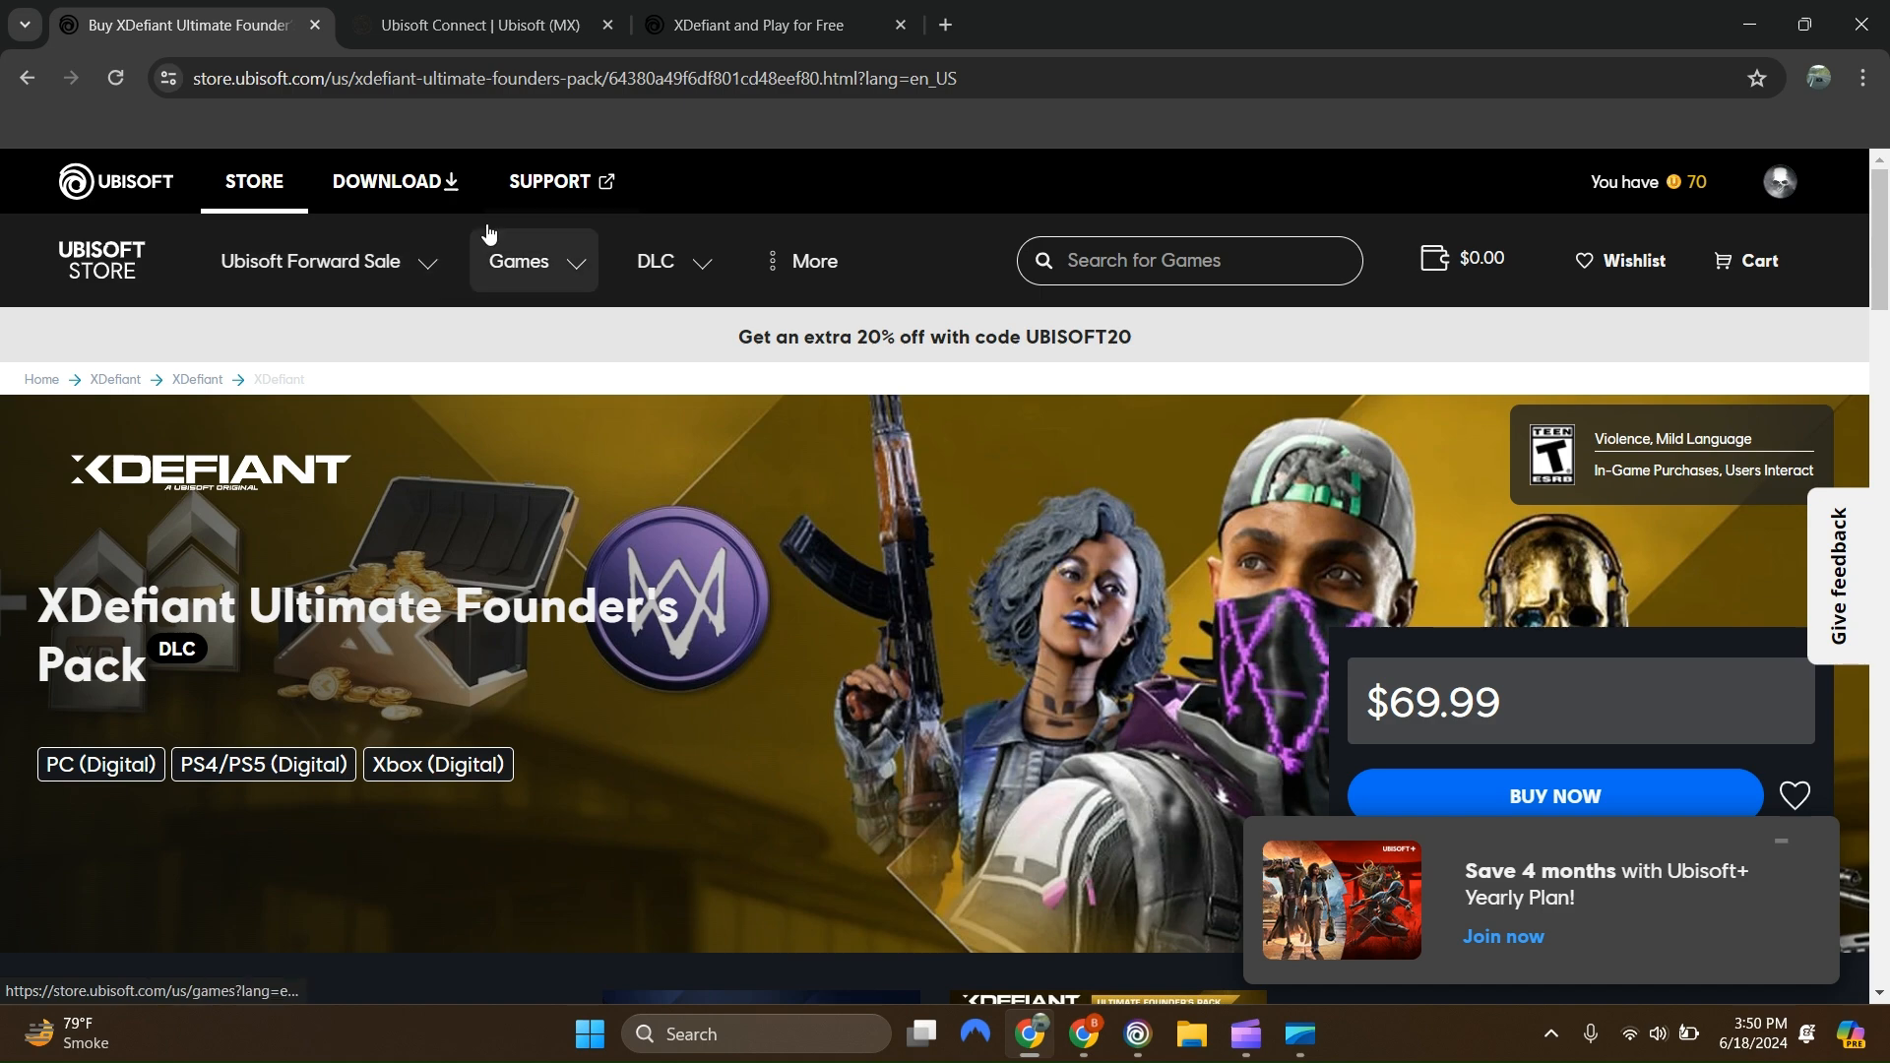
- Browse the store's Games category dropdown, then relaunch Ubisoft Connect from the desktop shortcut
scroll("down", 3)
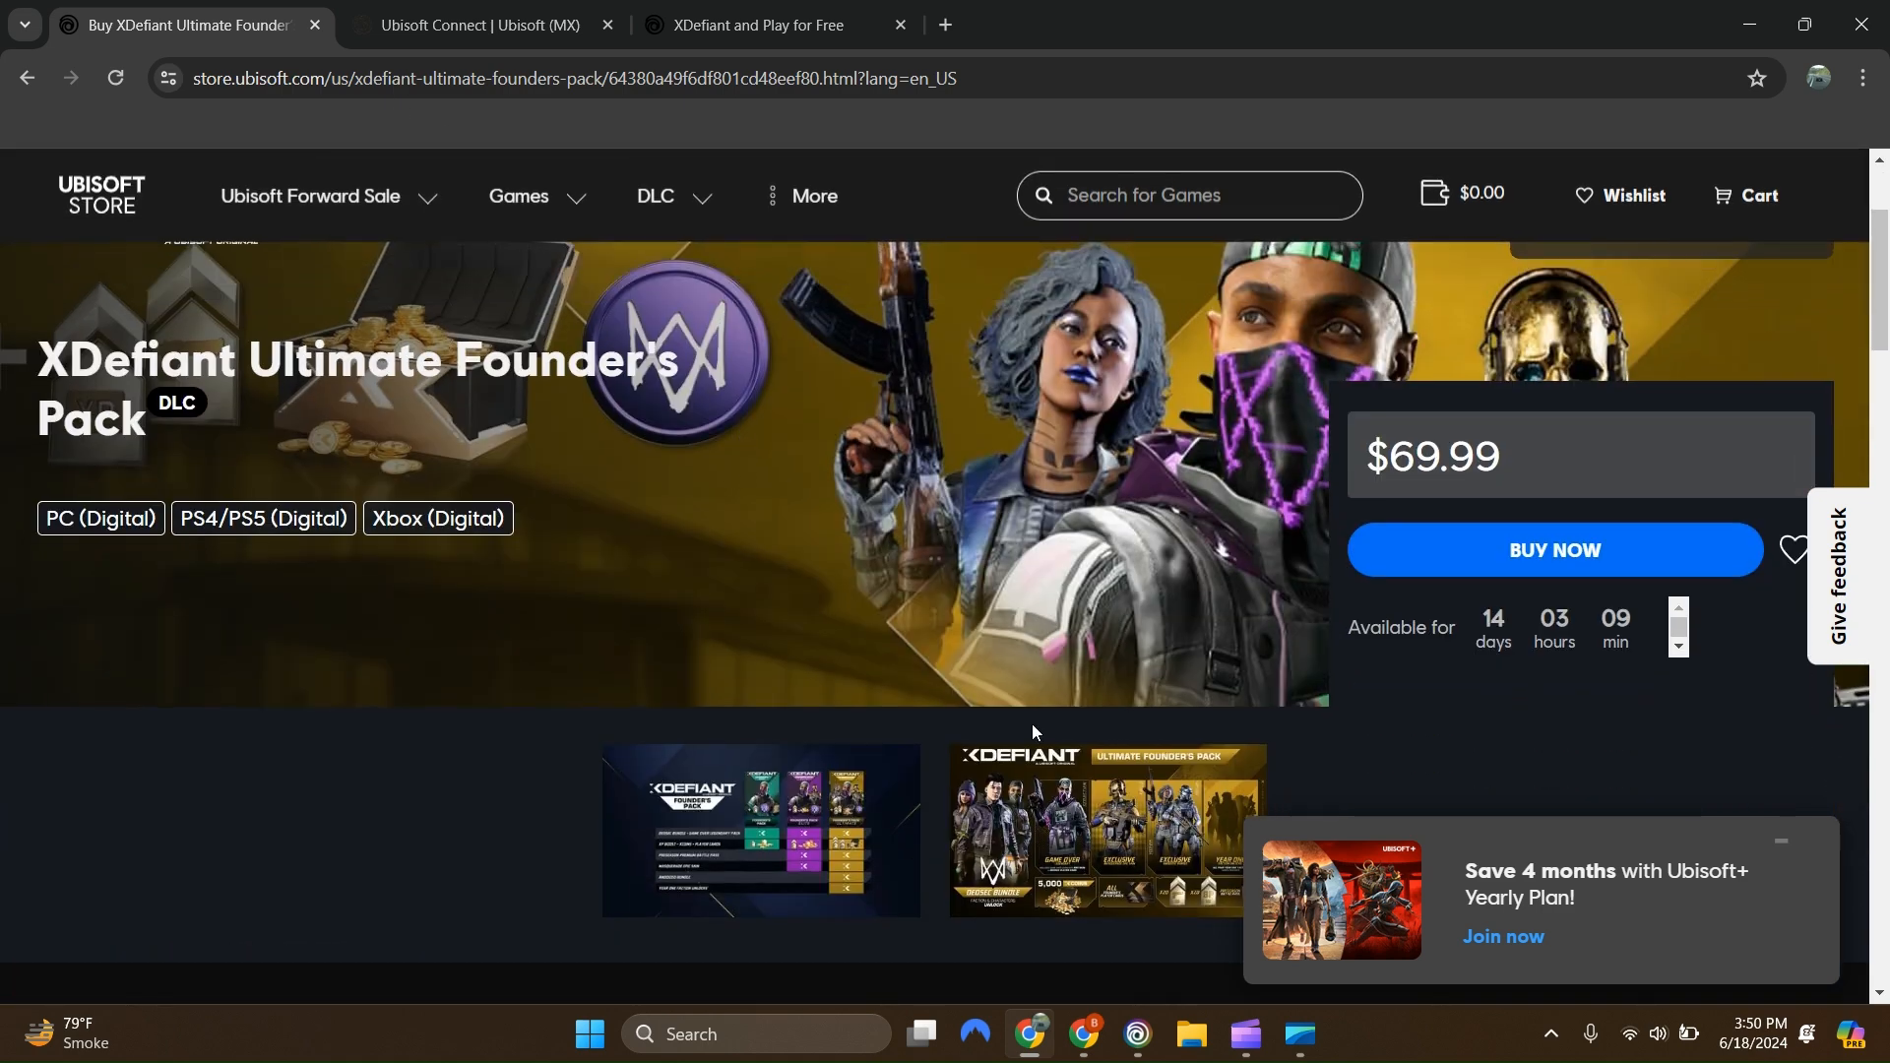
scroll("down", 3)
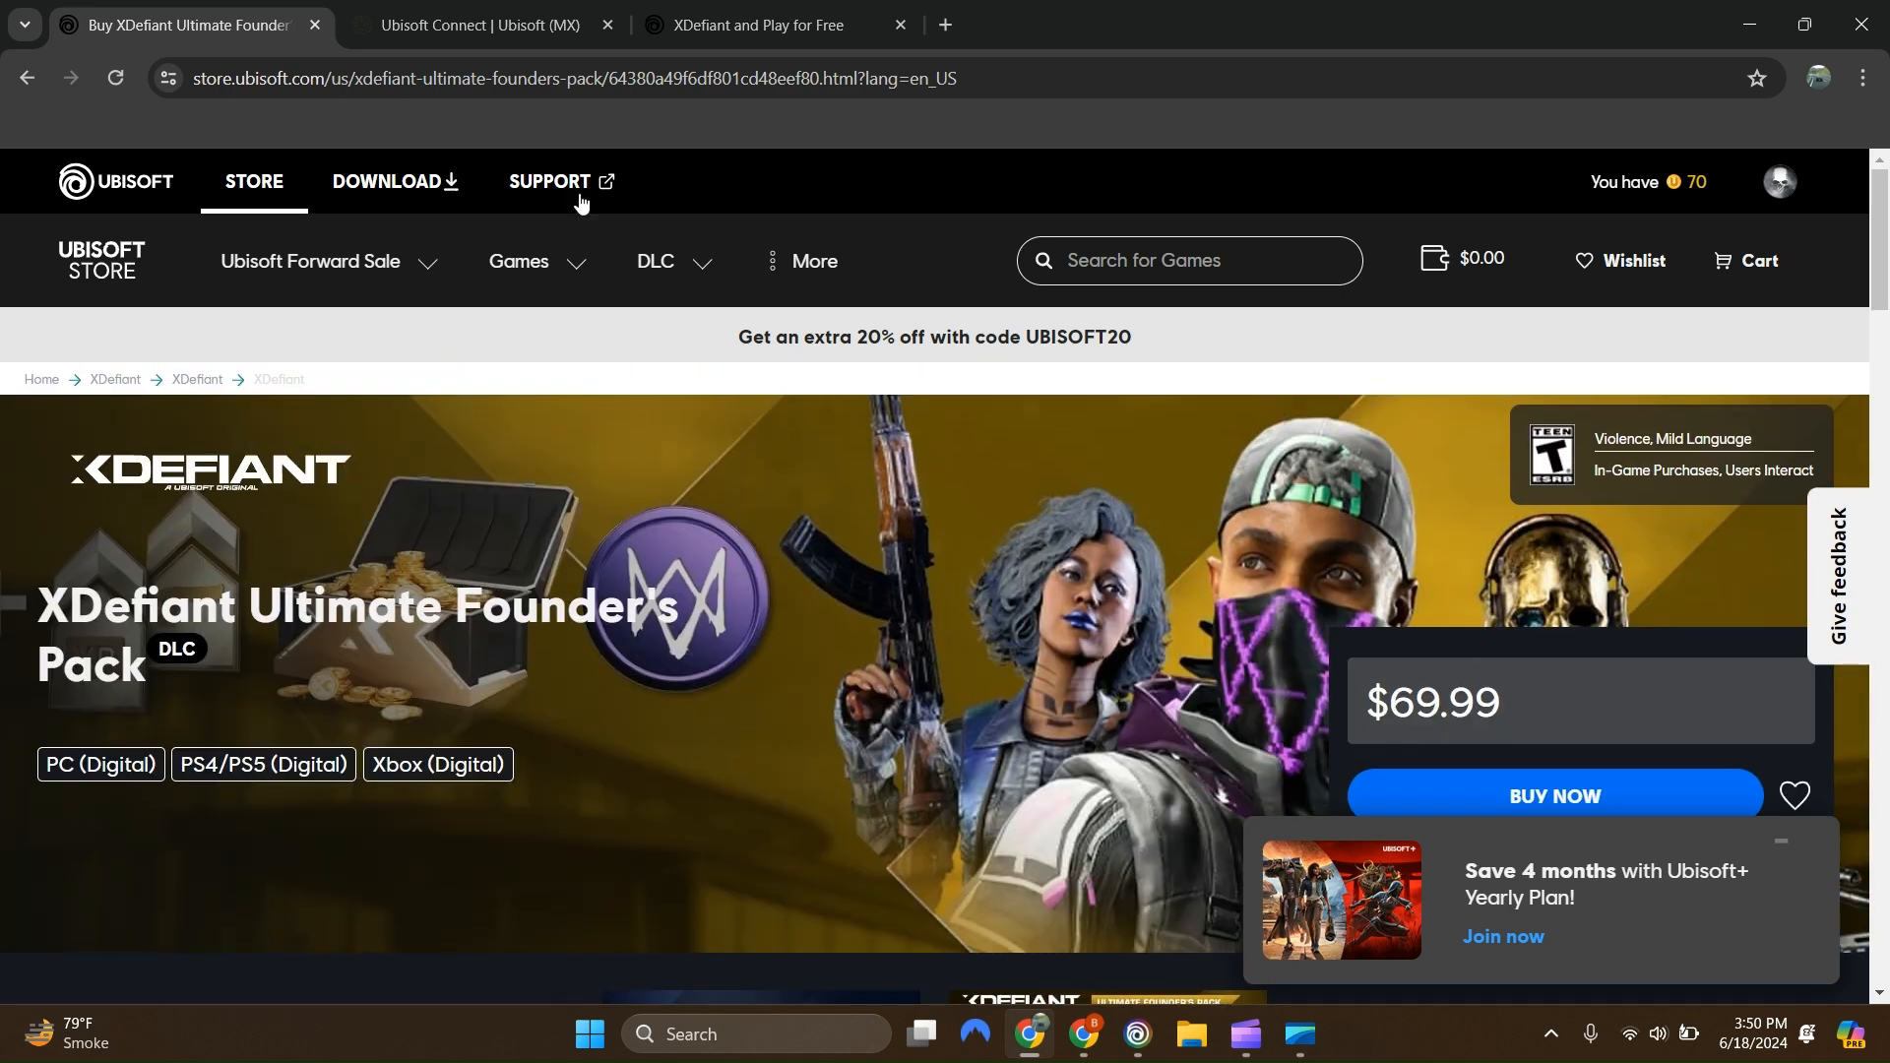
left_click(520, 260)
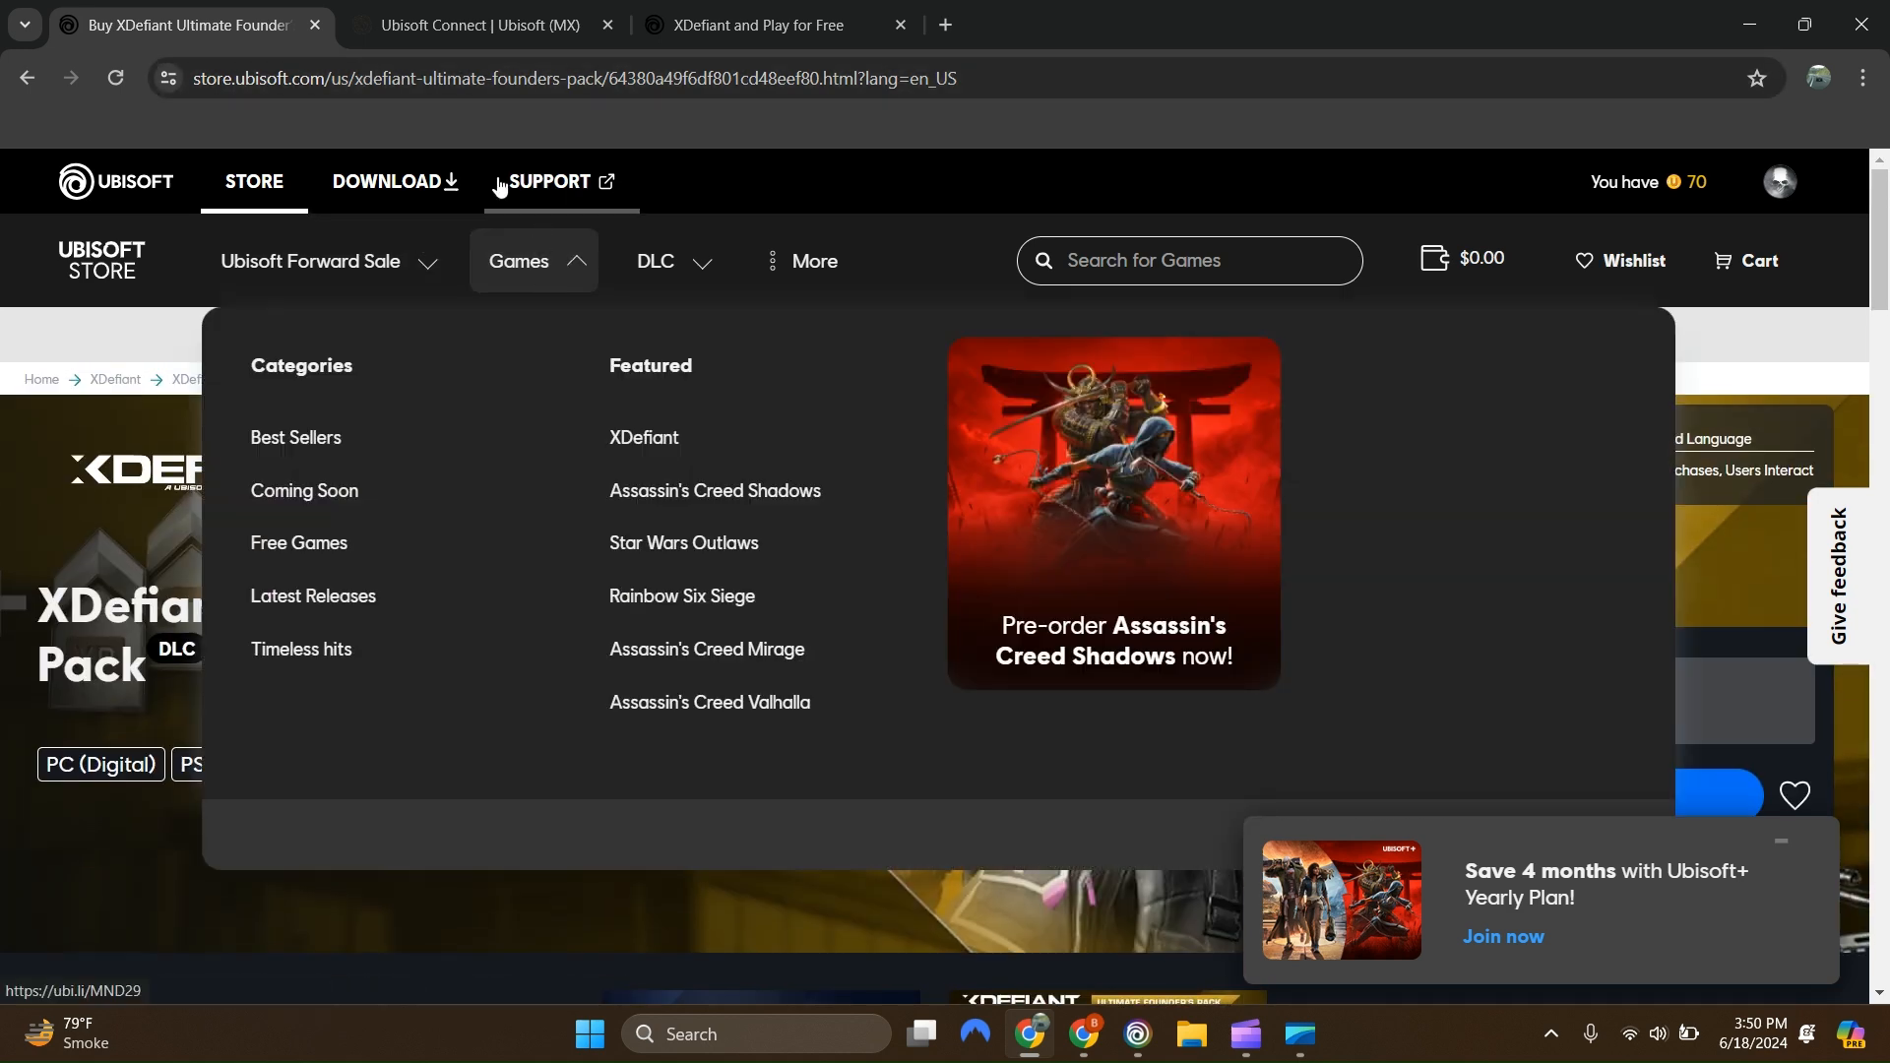
mouse_move(714, 554)
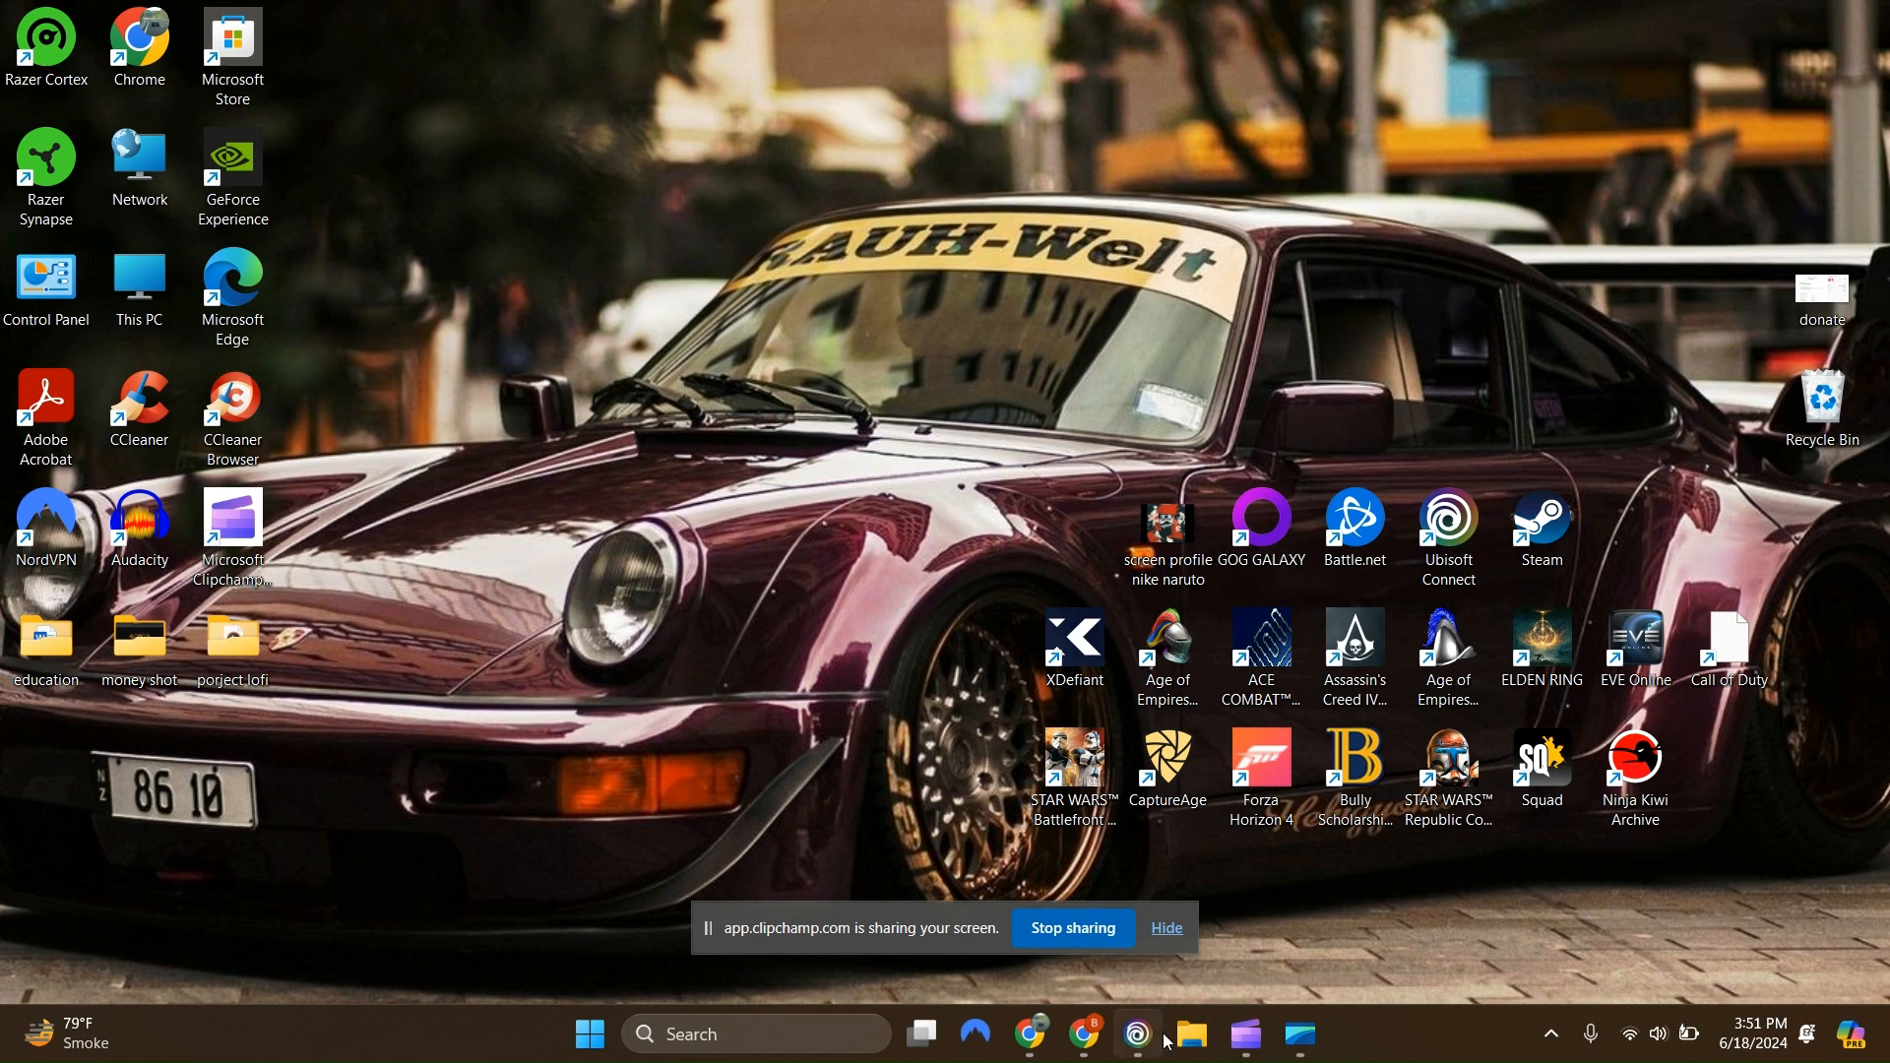
mouse_move(1033, 728)
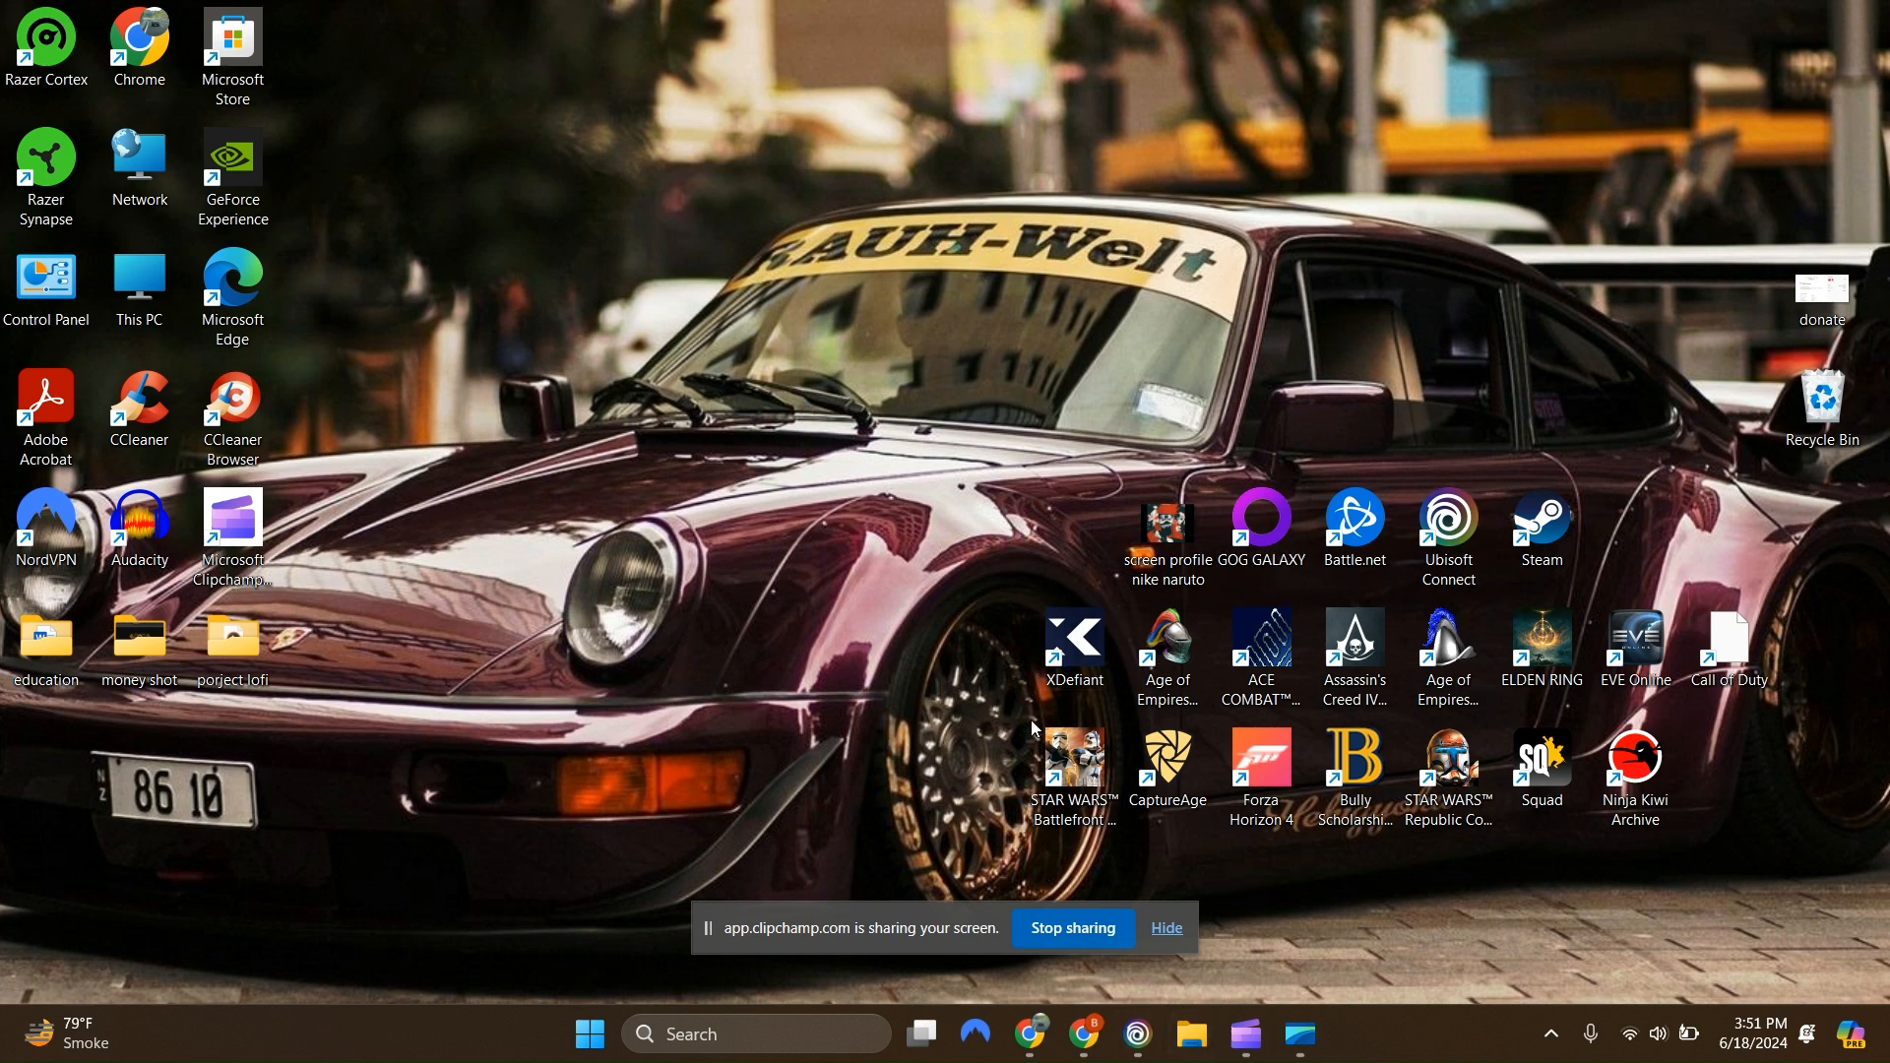
mouse_move(1449, 522)
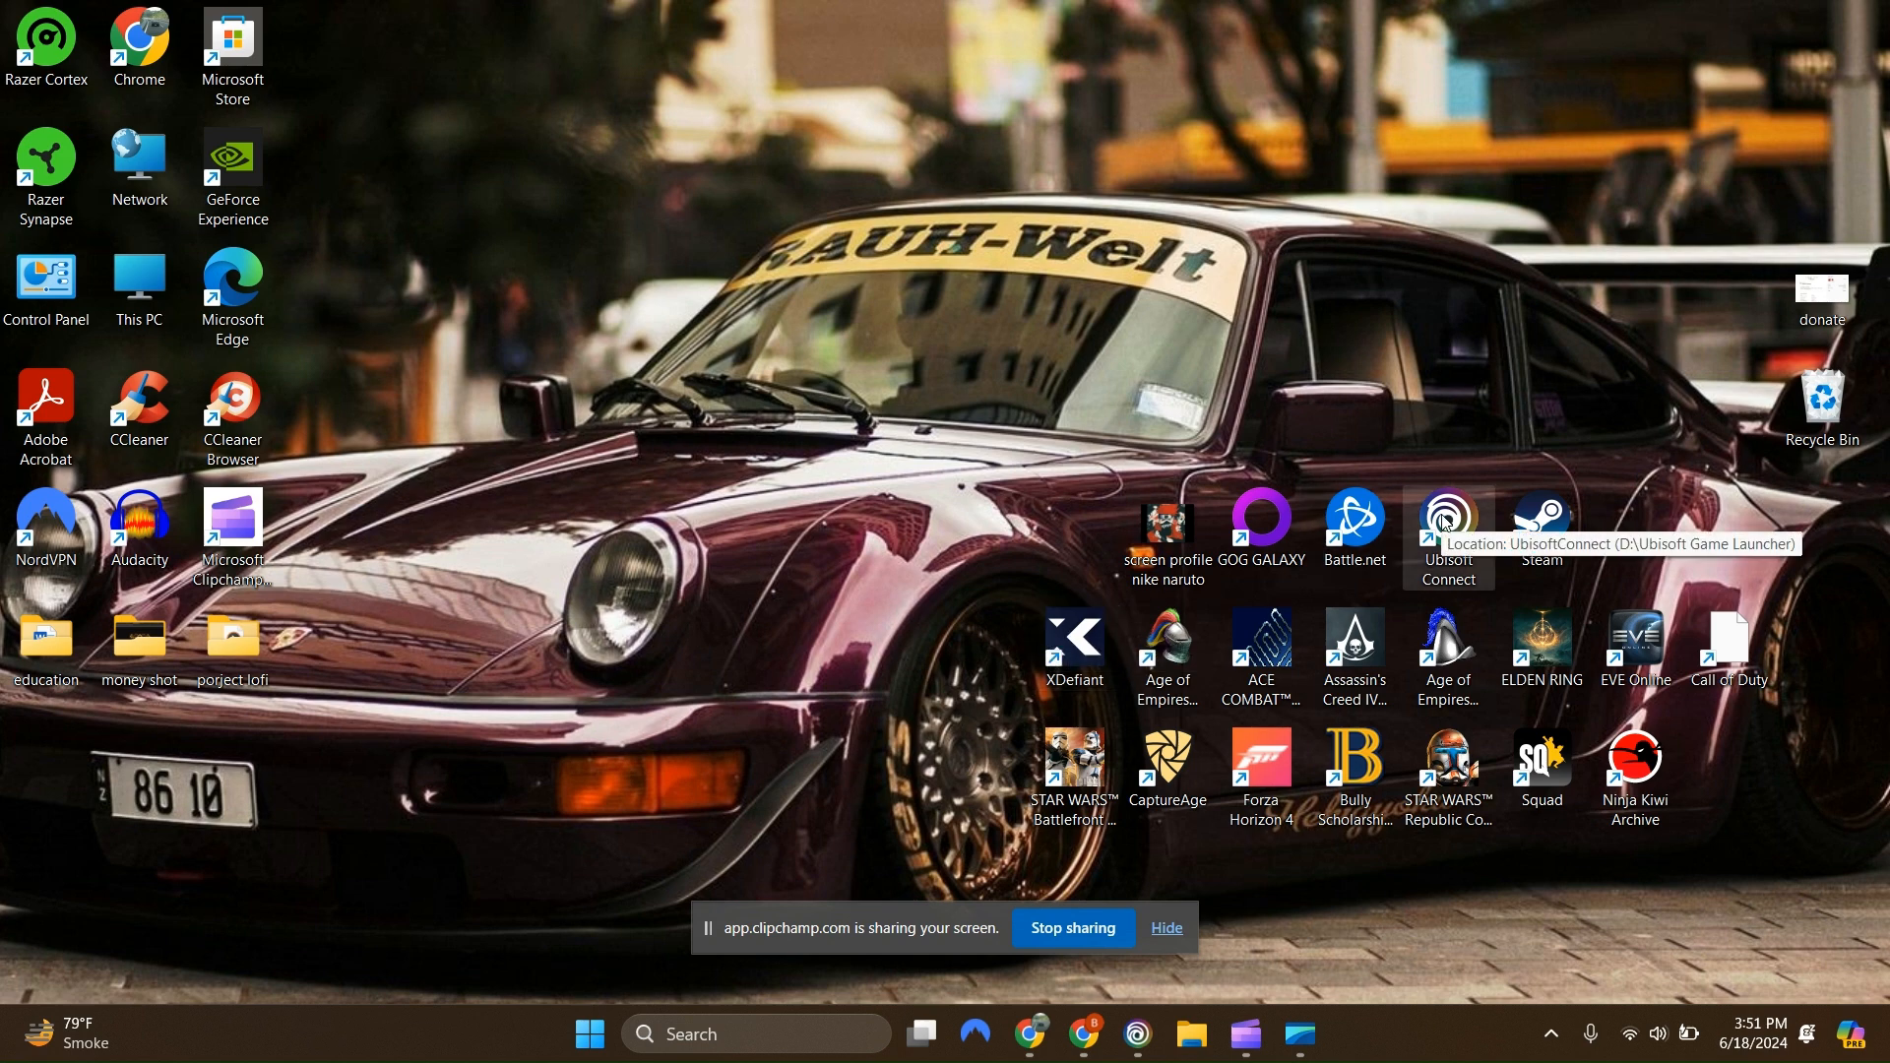
double_click(1448, 521)
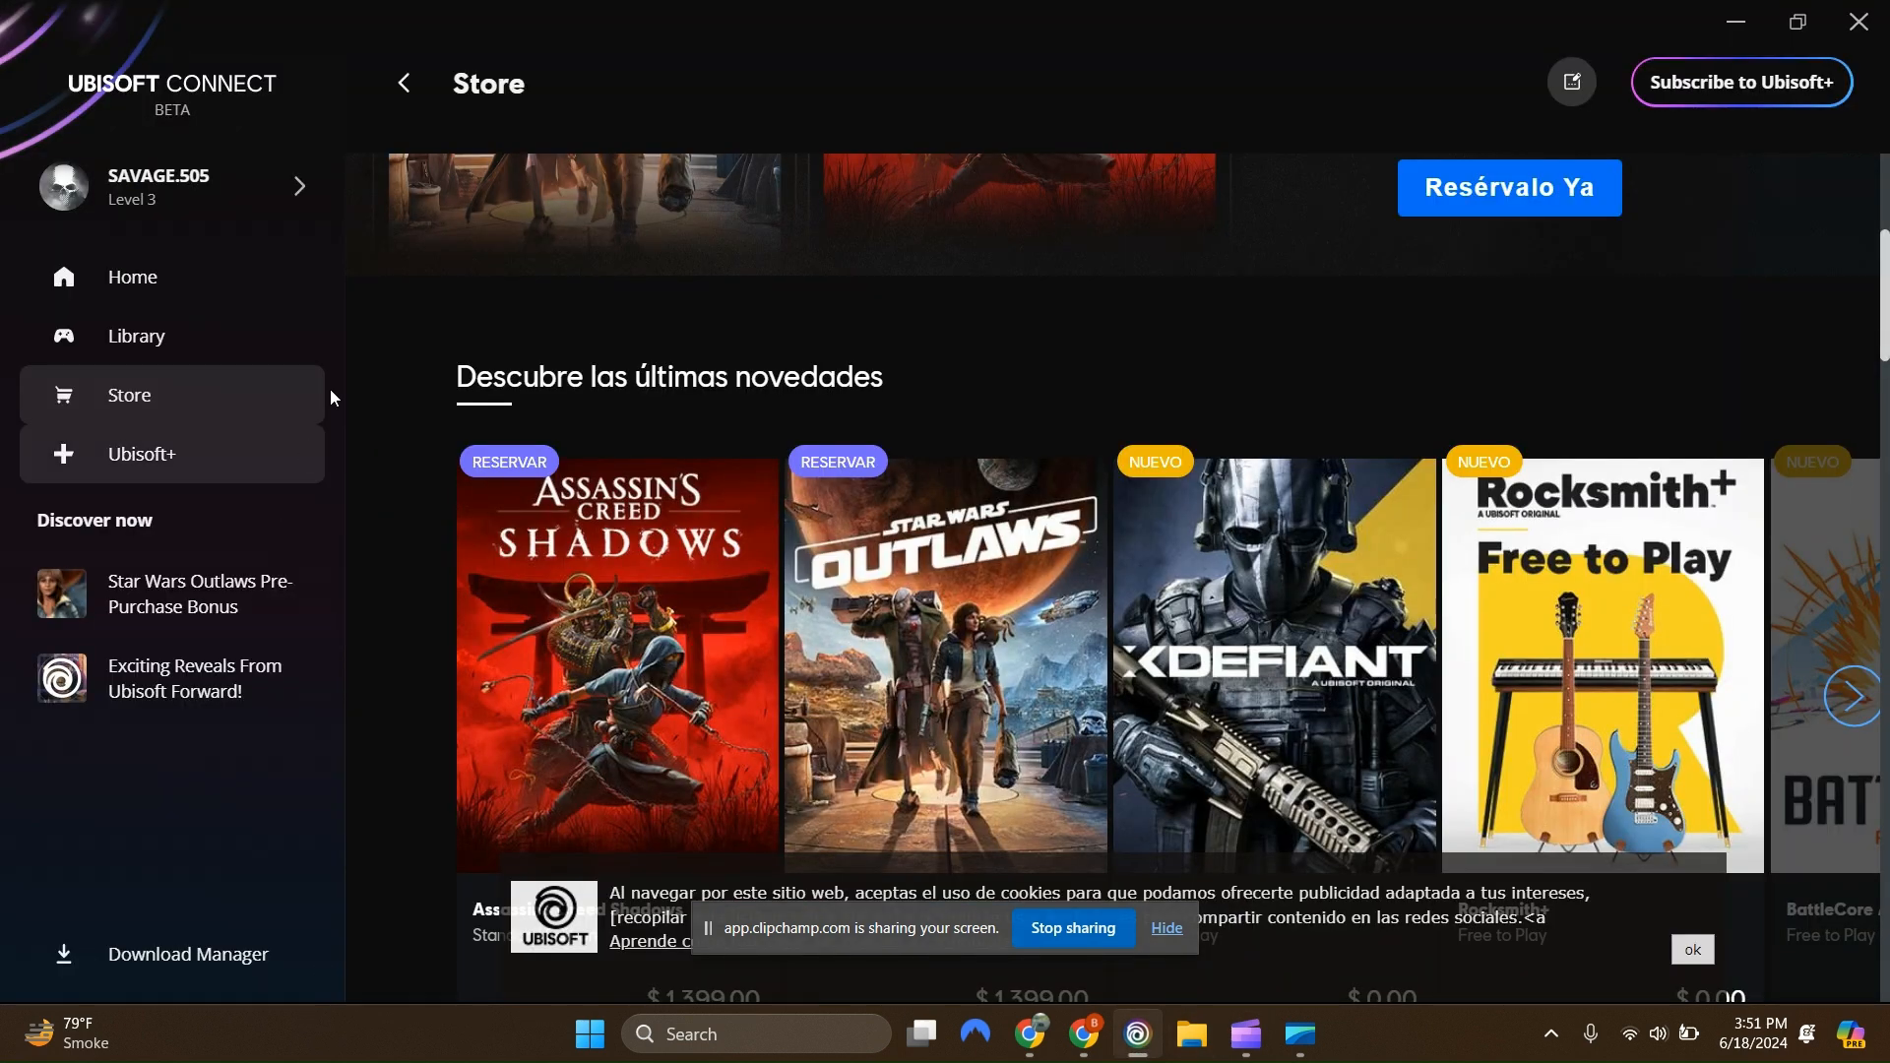
mouse_move(177, 482)
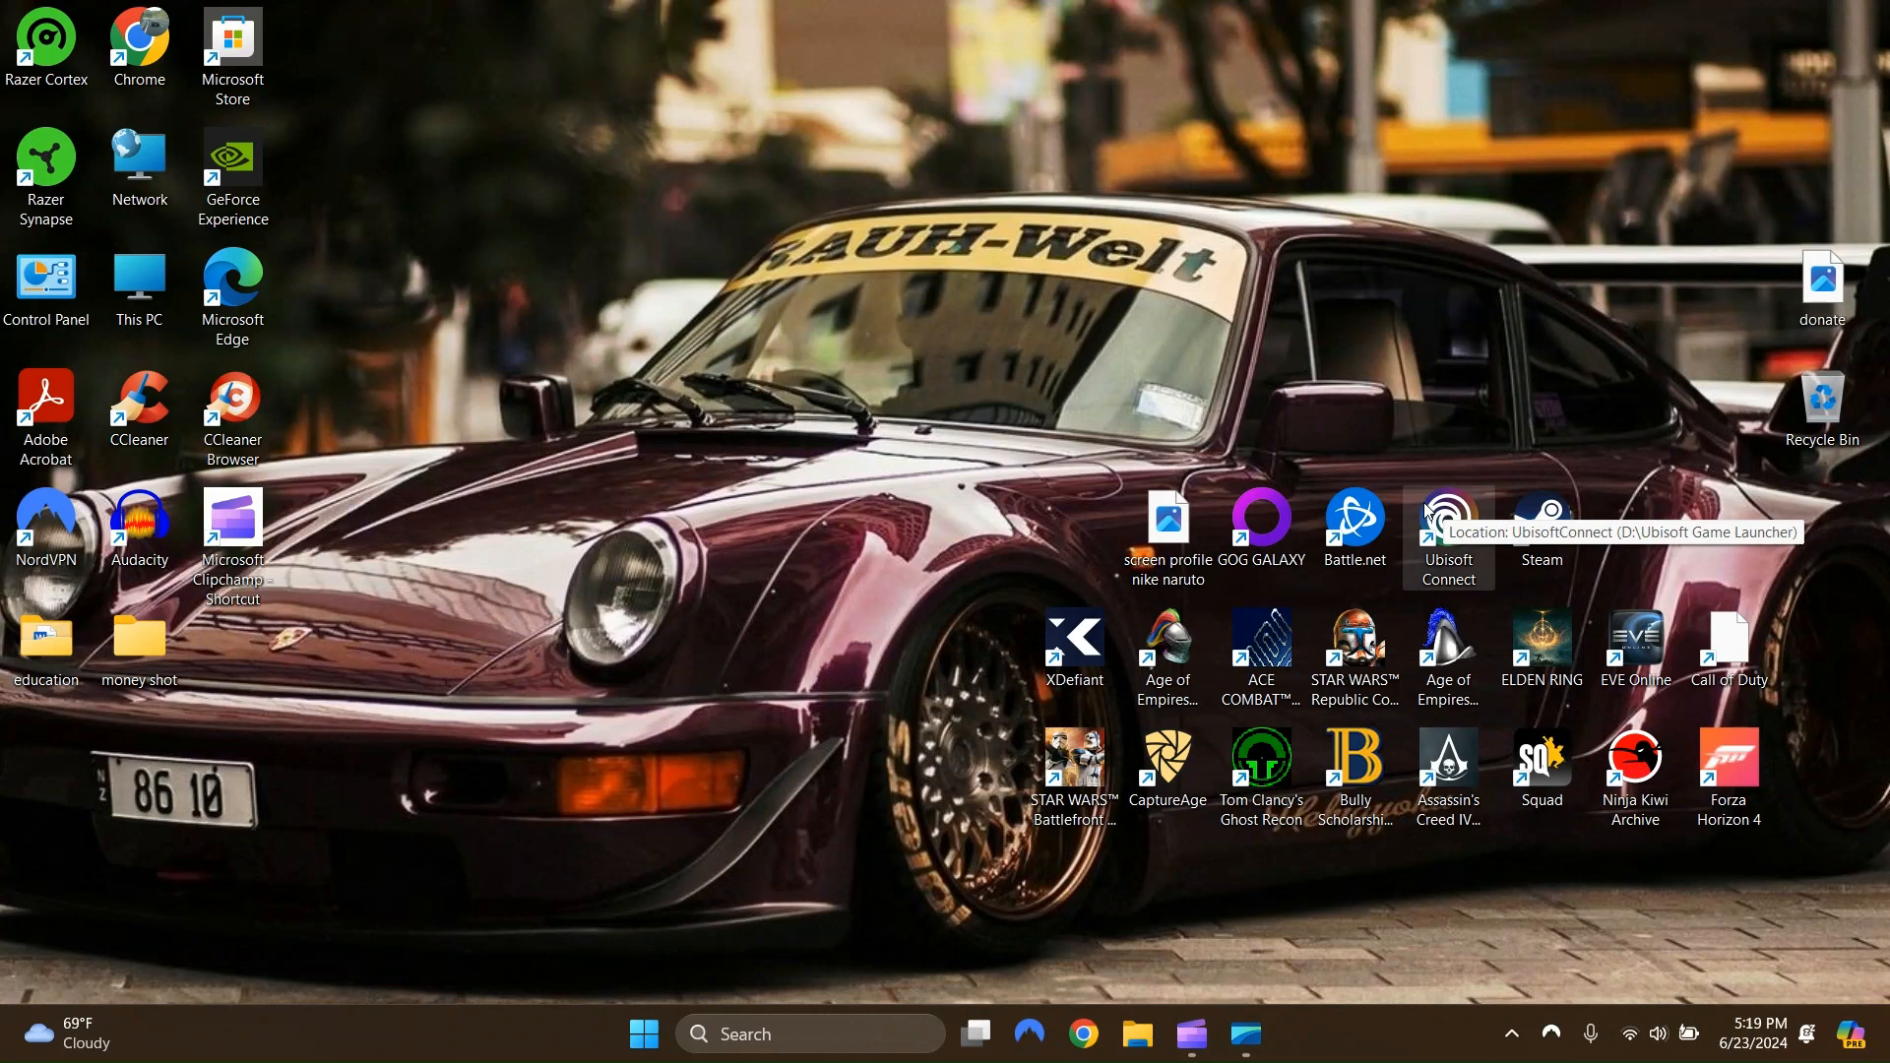
mouse_move(47, 519)
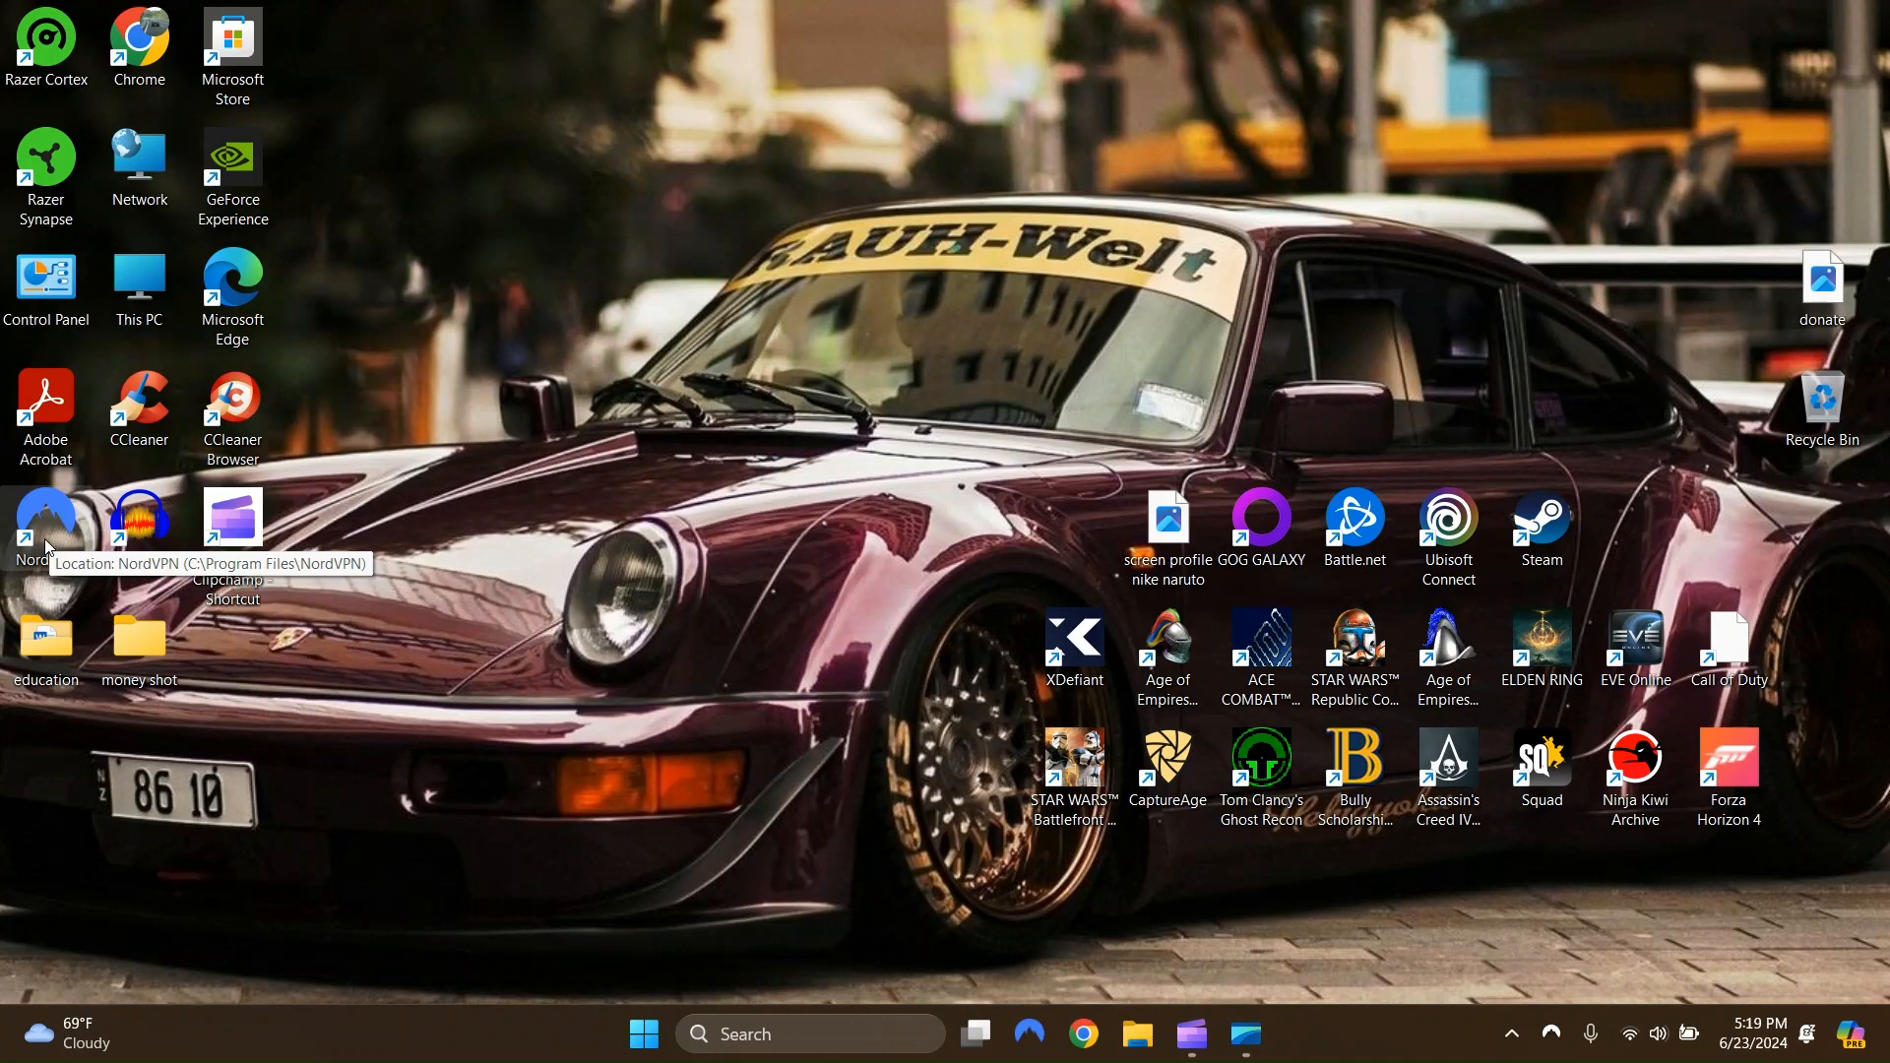
mouse_move(732, 392)
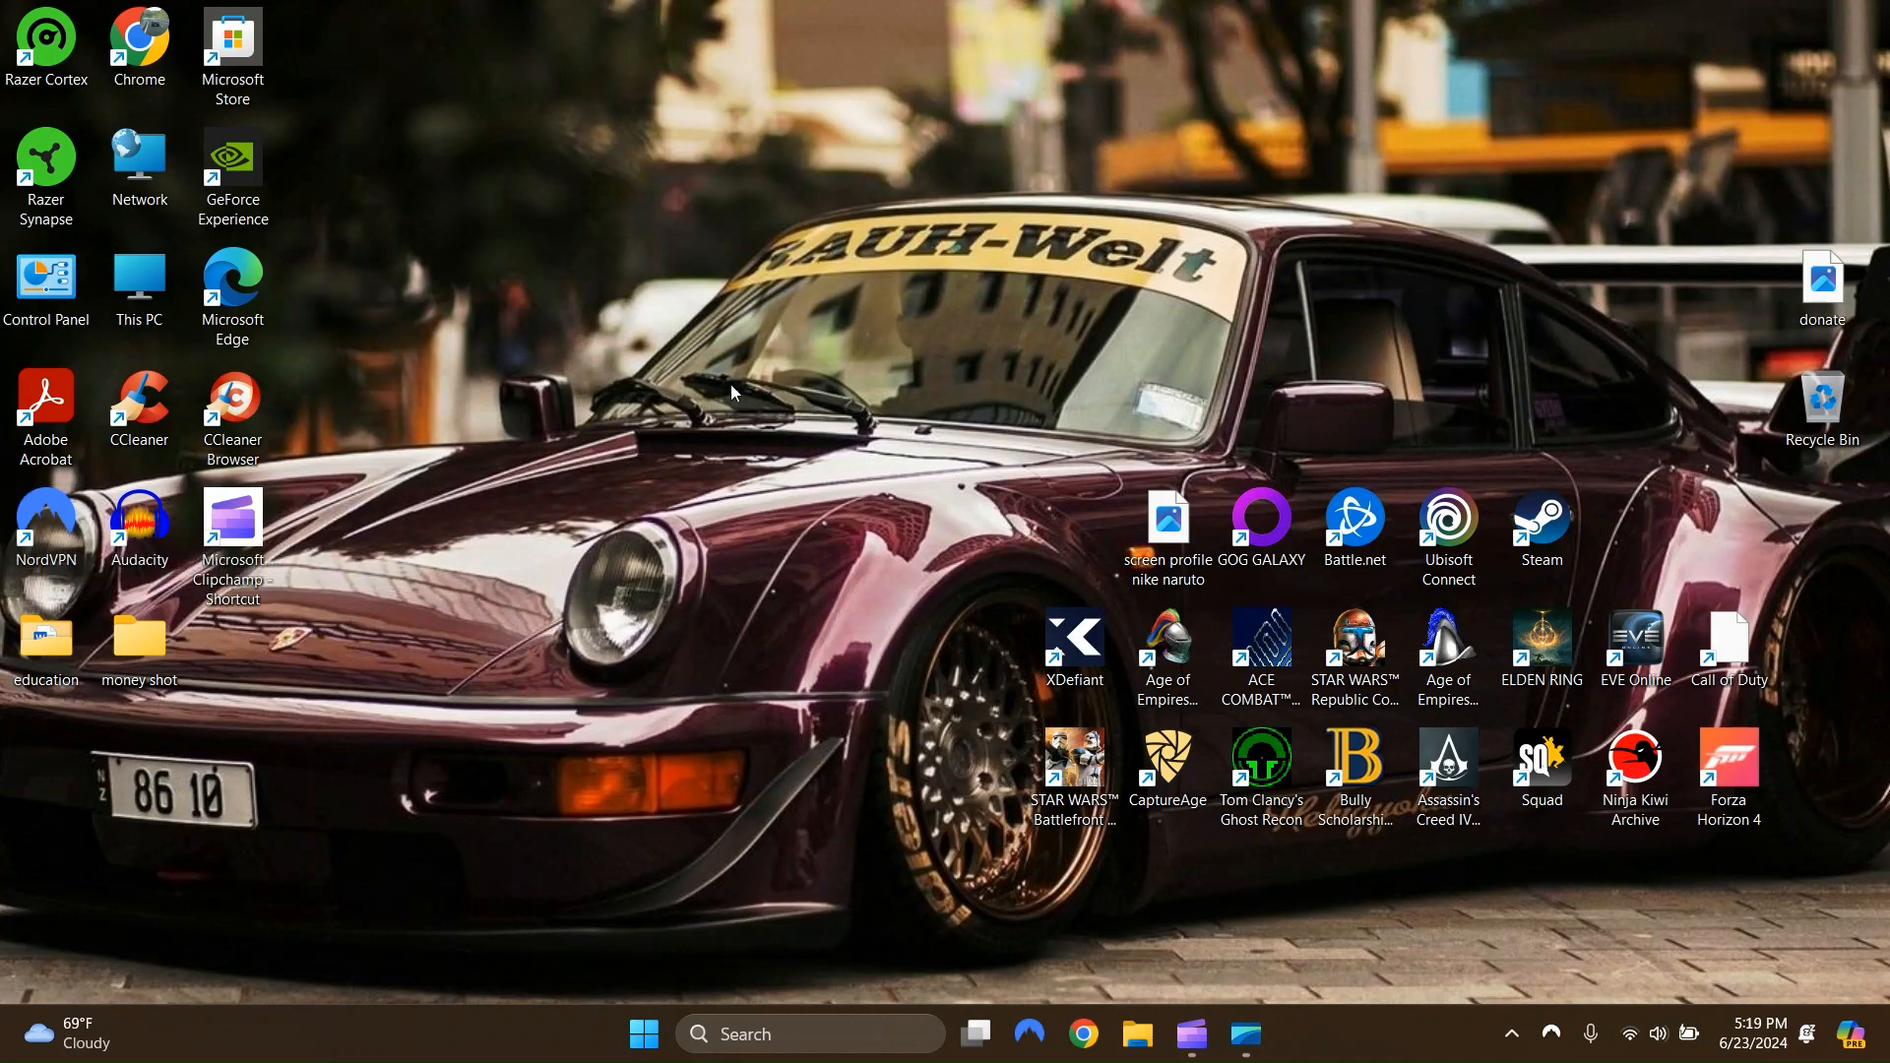
mouse_move(1448, 524)
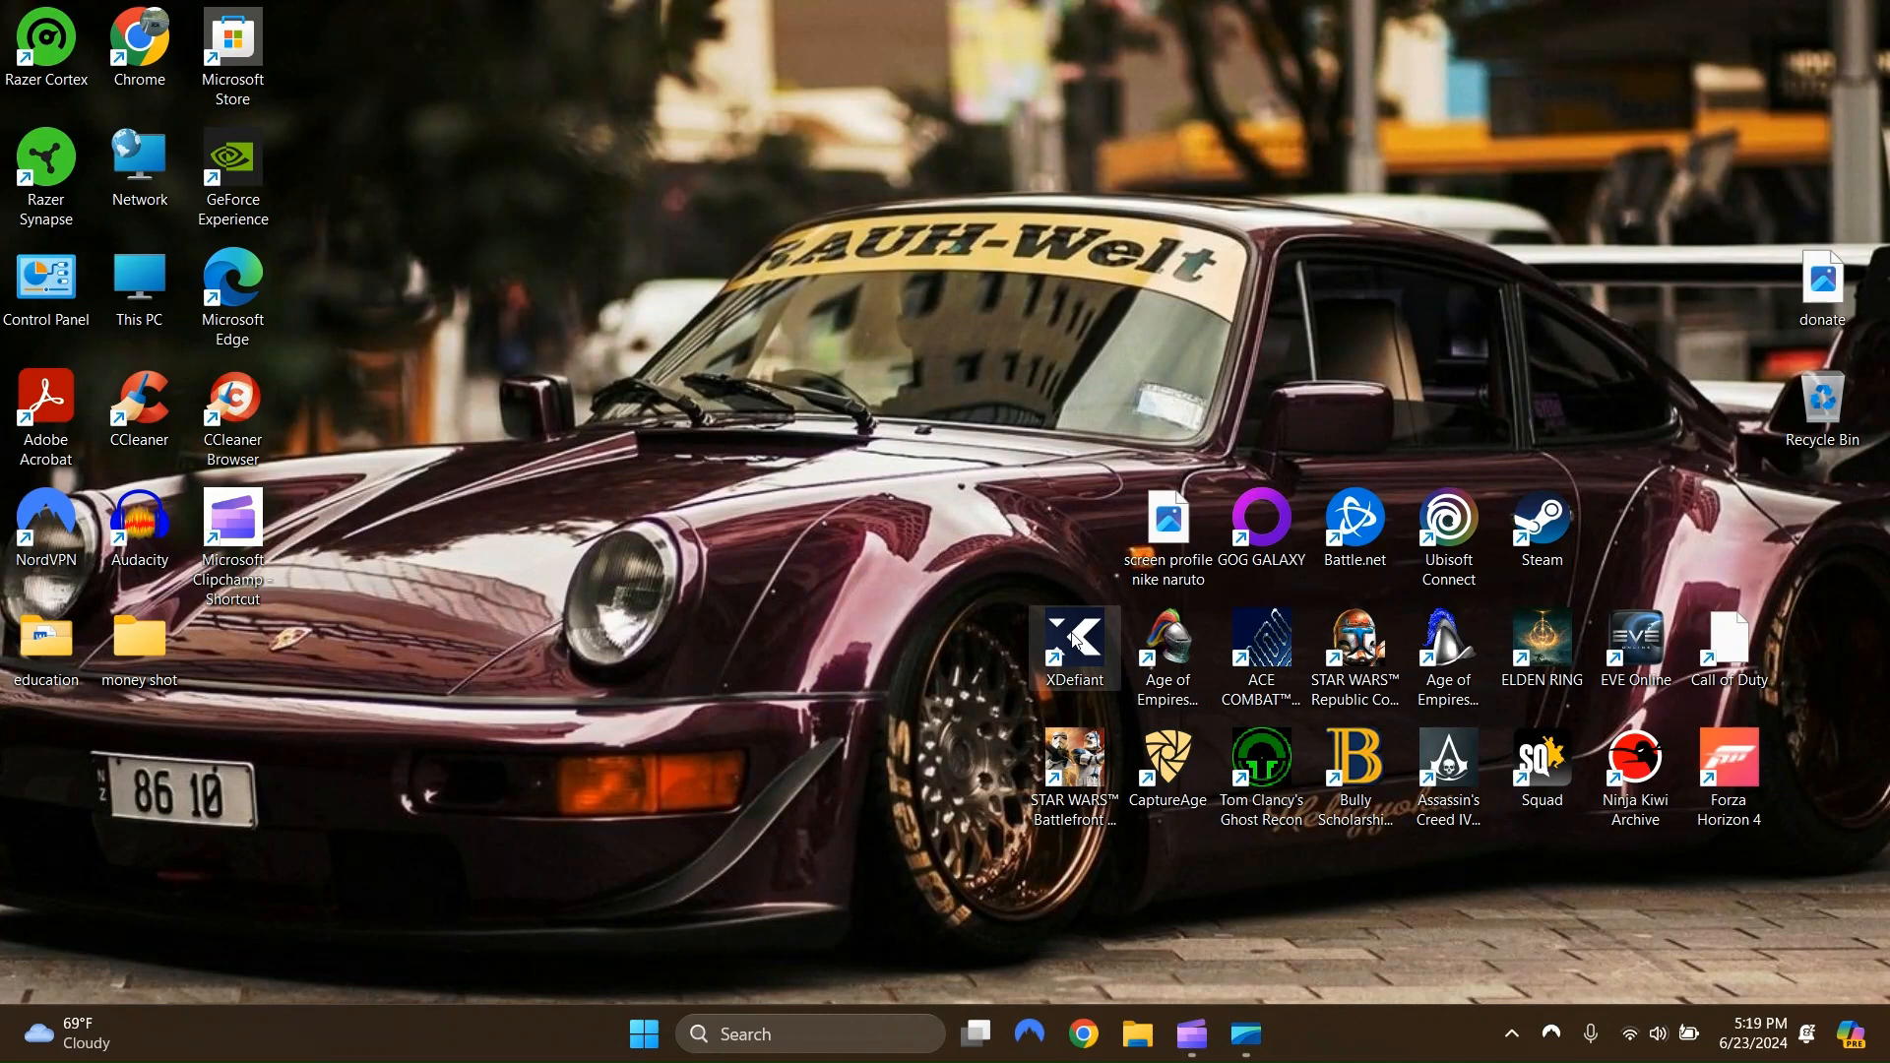
mouse_move(1354, 519)
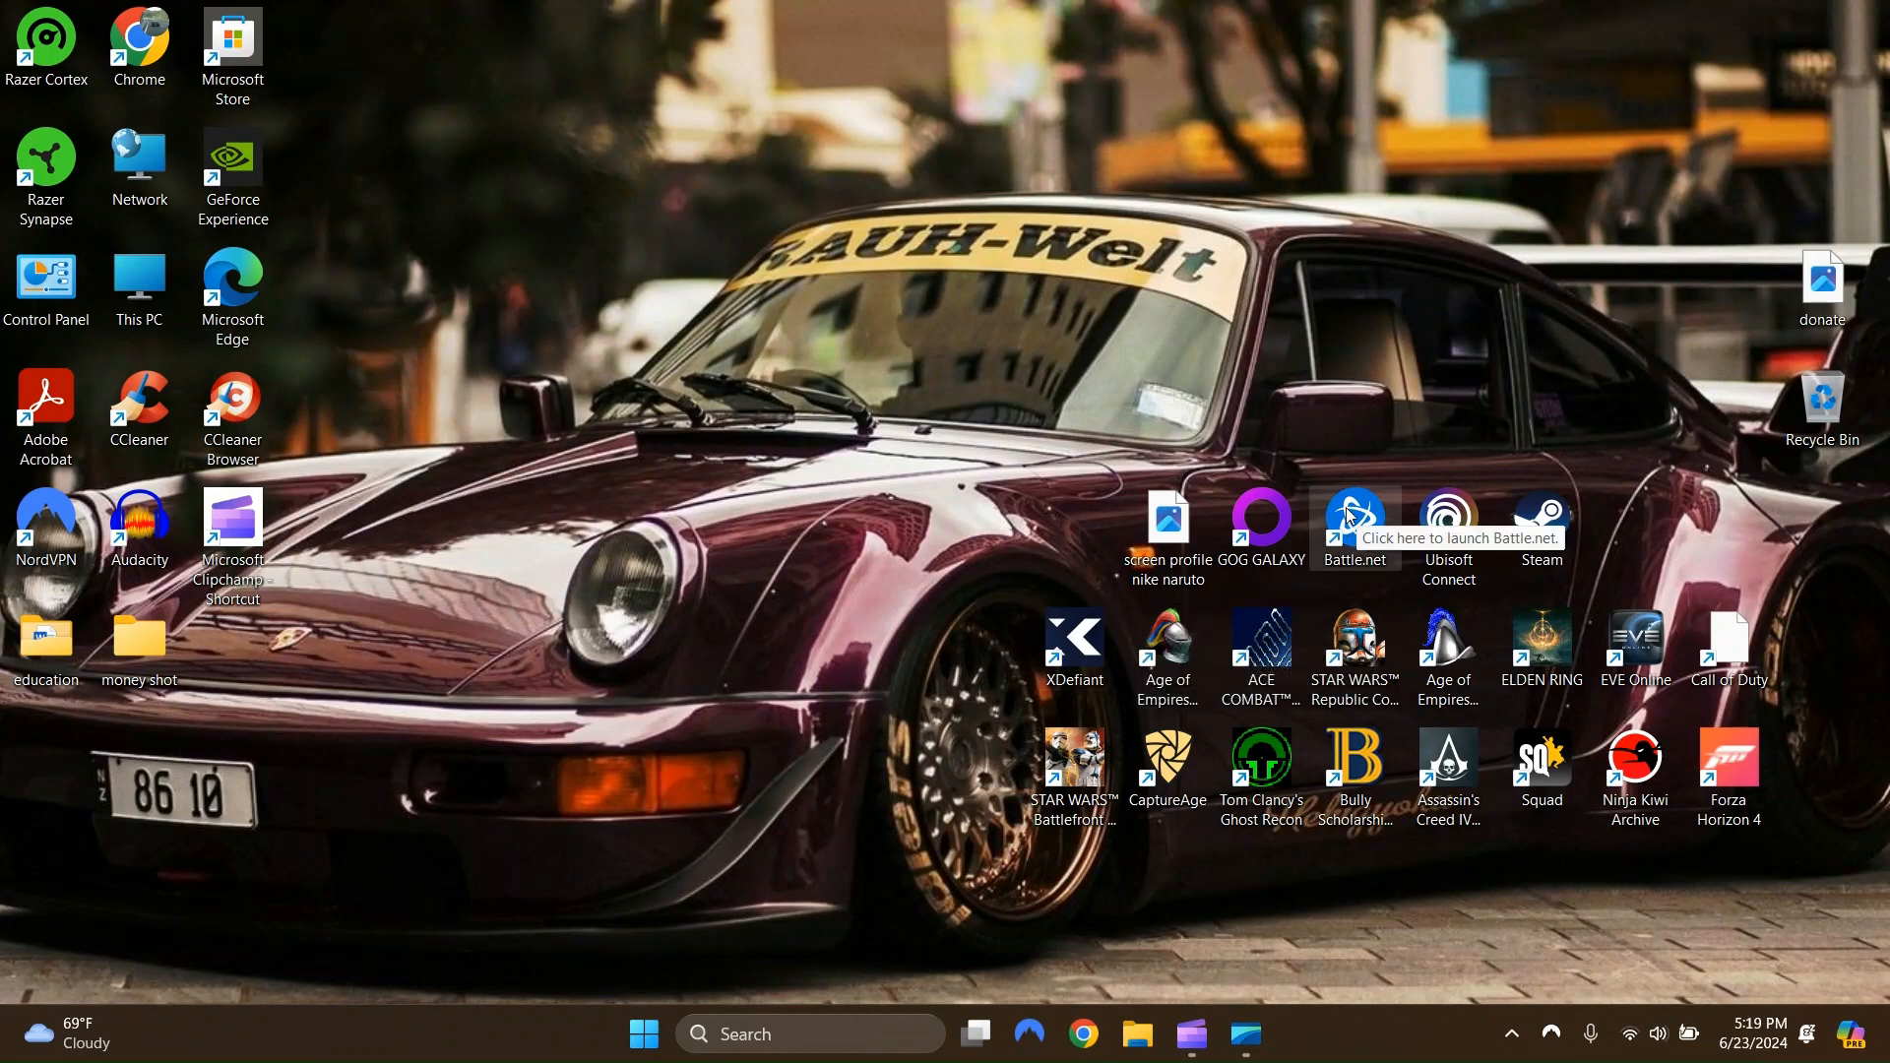
mouse_move(1444, 472)
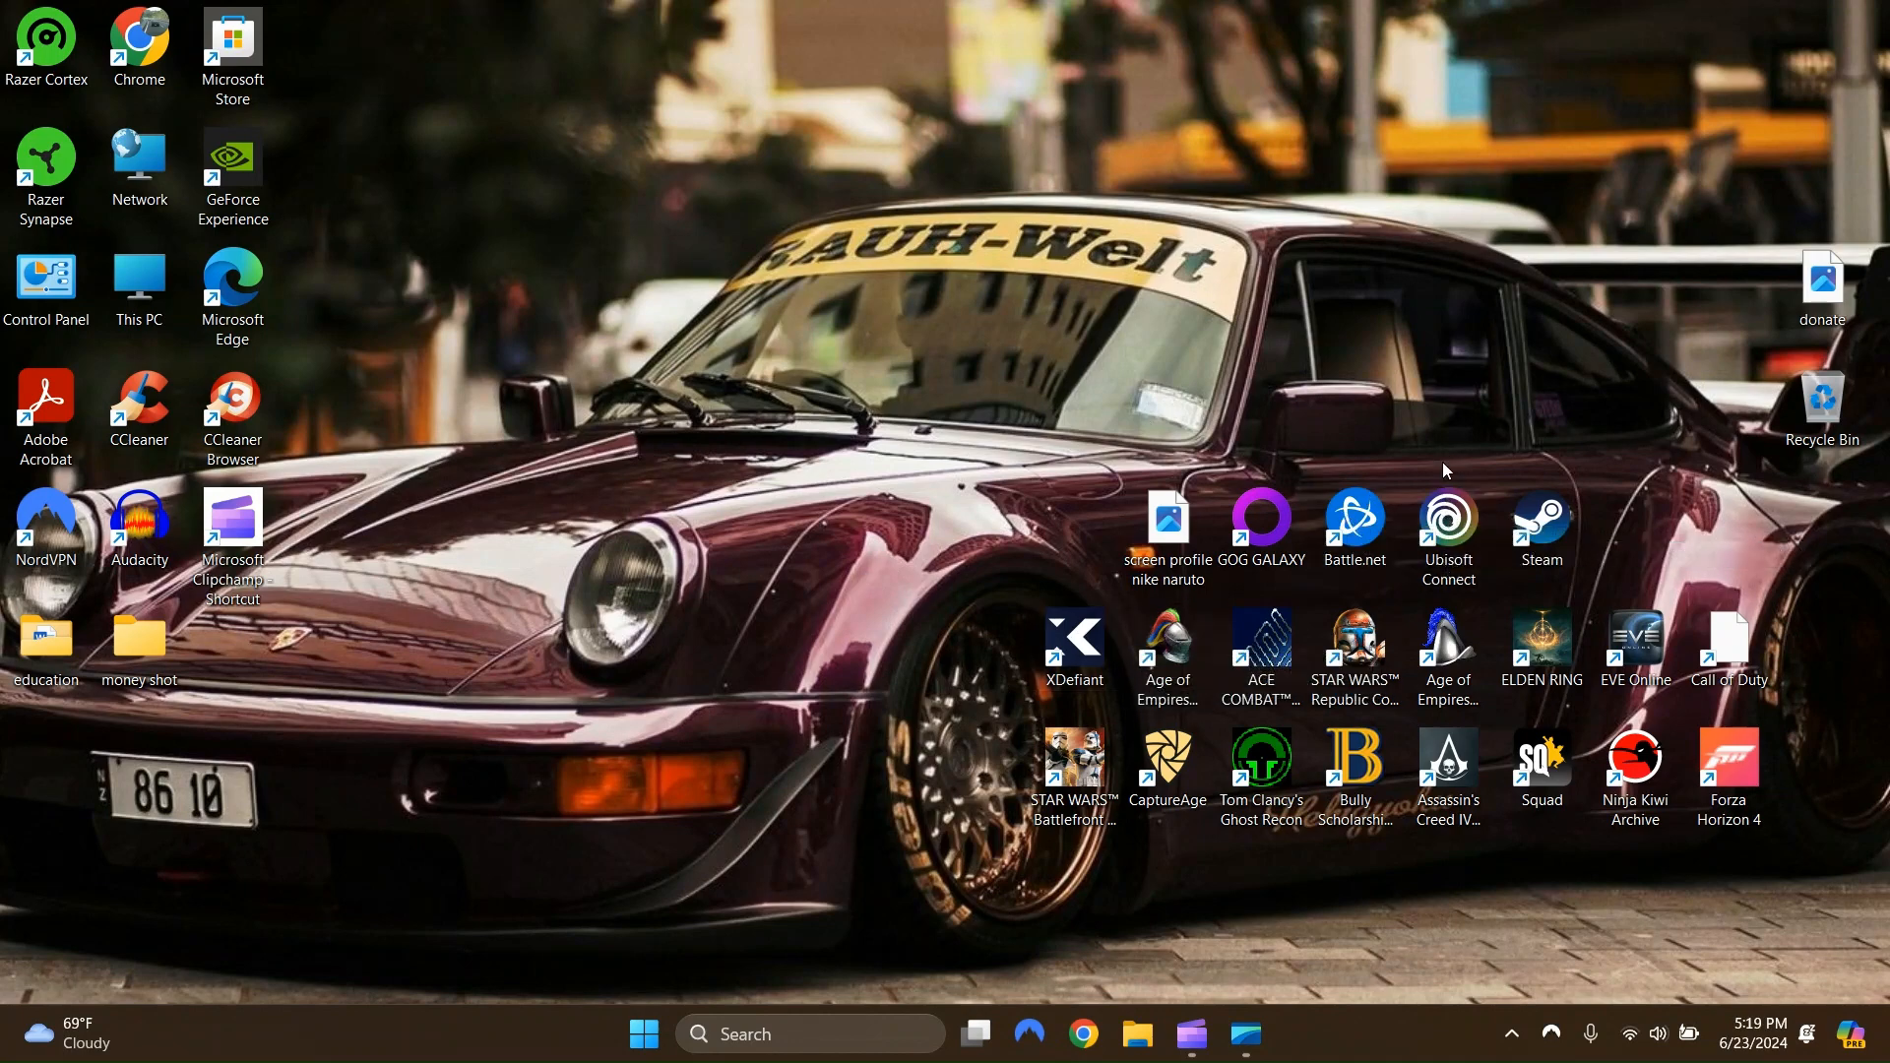